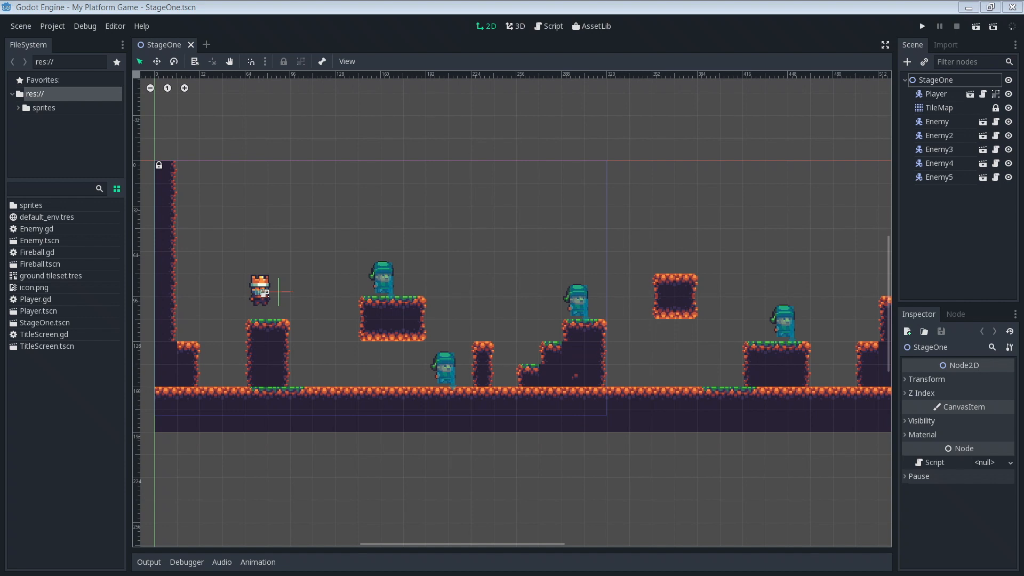
Run the game to test the stage before adding a camera.
{"action": "left_click", "coordinate": [922, 26]}
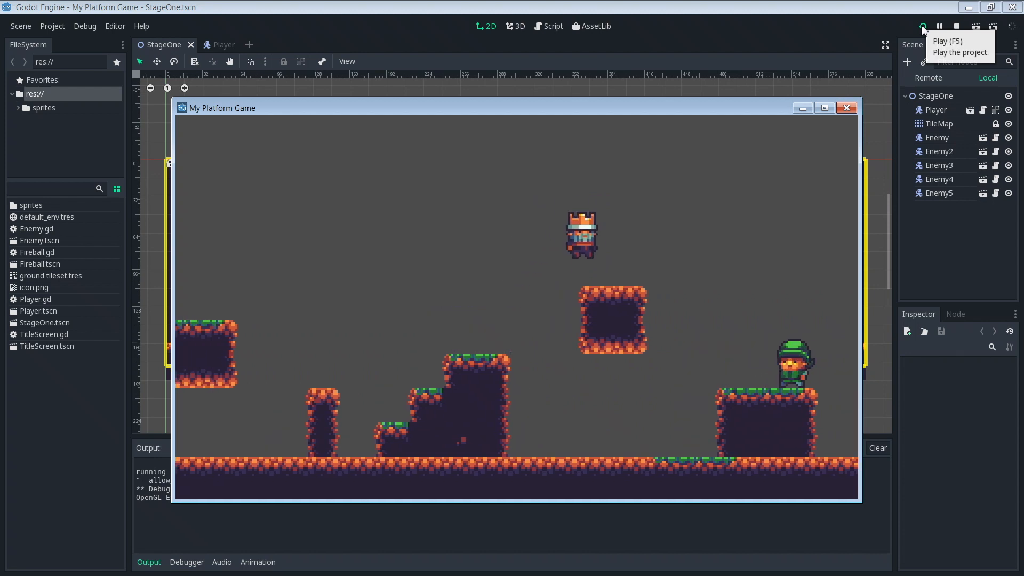
{"action": "left_click", "coordinate": [922, 25]}
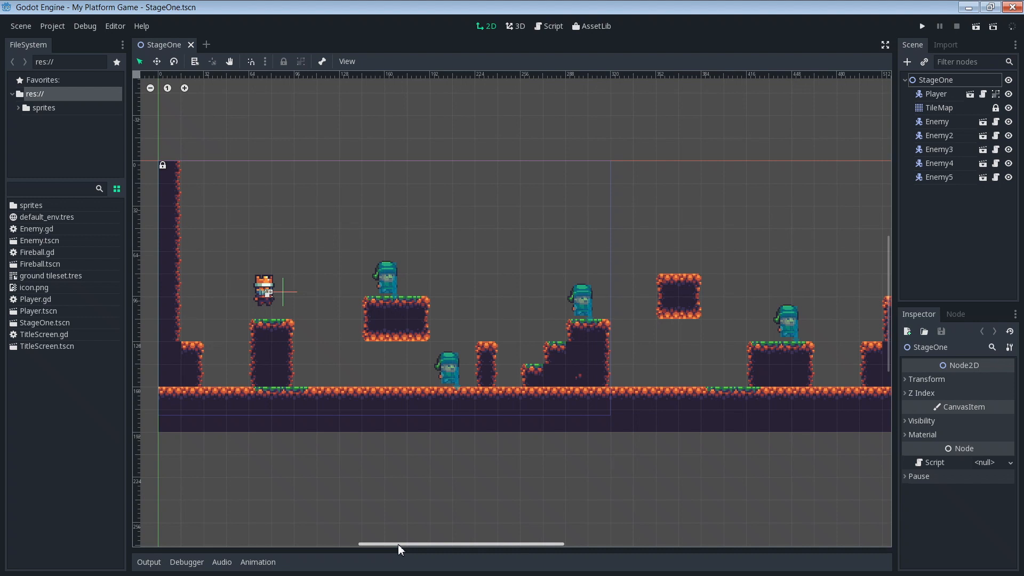
Add a Camera2D child node to the Player scene.
{"action": "left_click", "coordinate": [39, 310]}
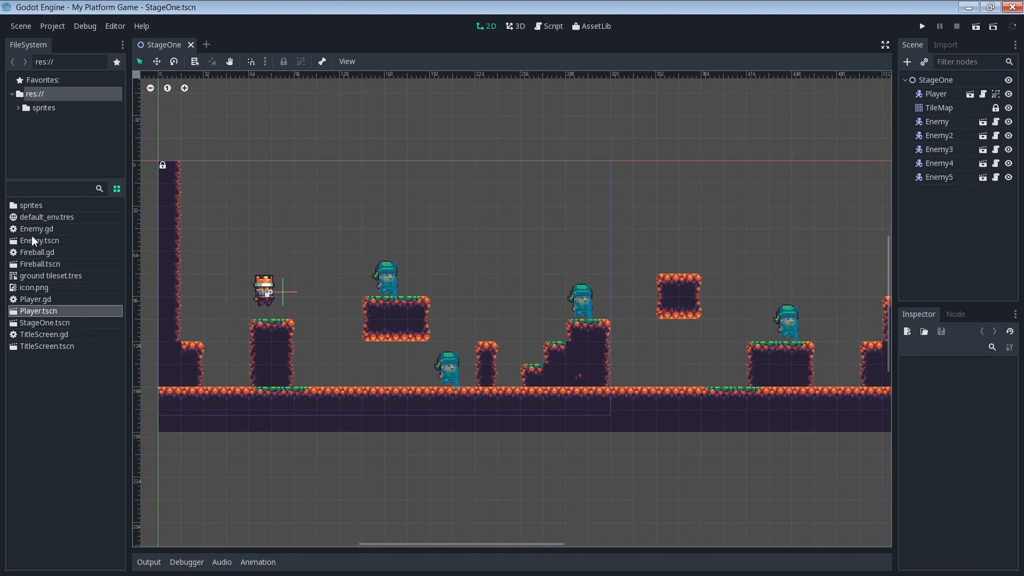
{"action": "double_click", "coordinate": [38, 310]}
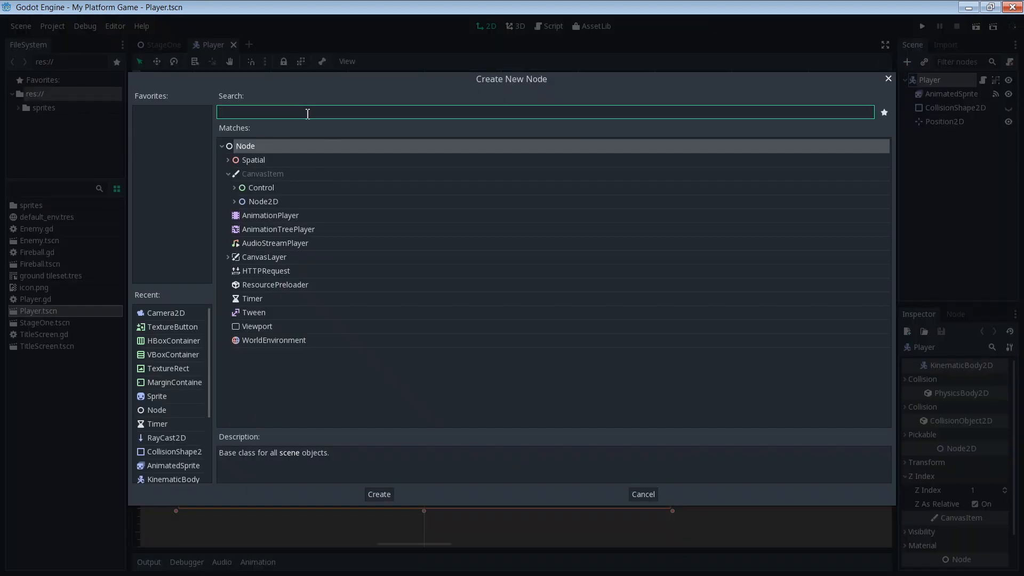
{"action": "type", "text": "came"}
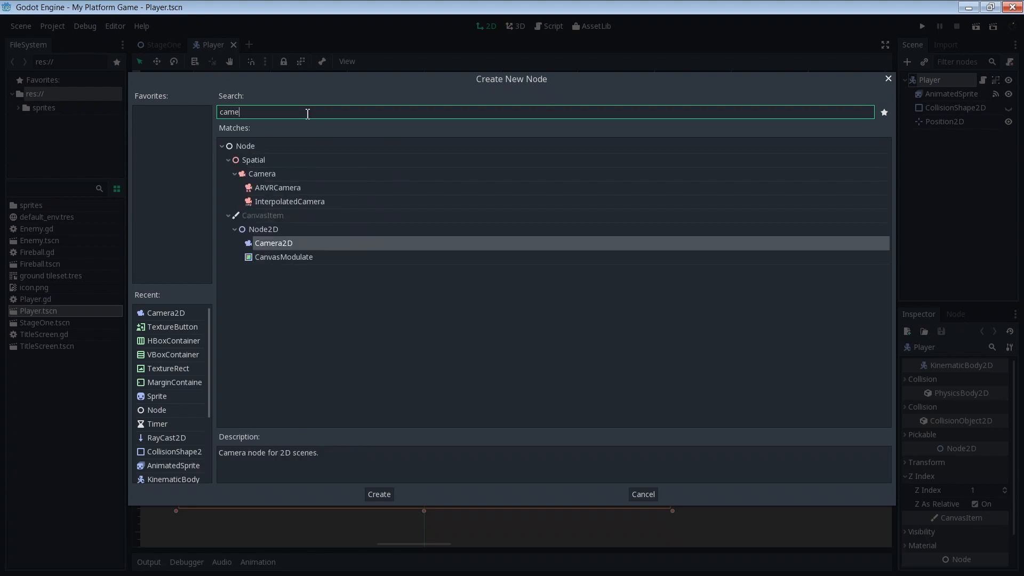
{"action": "left_click", "coordinate": [378, 494]}
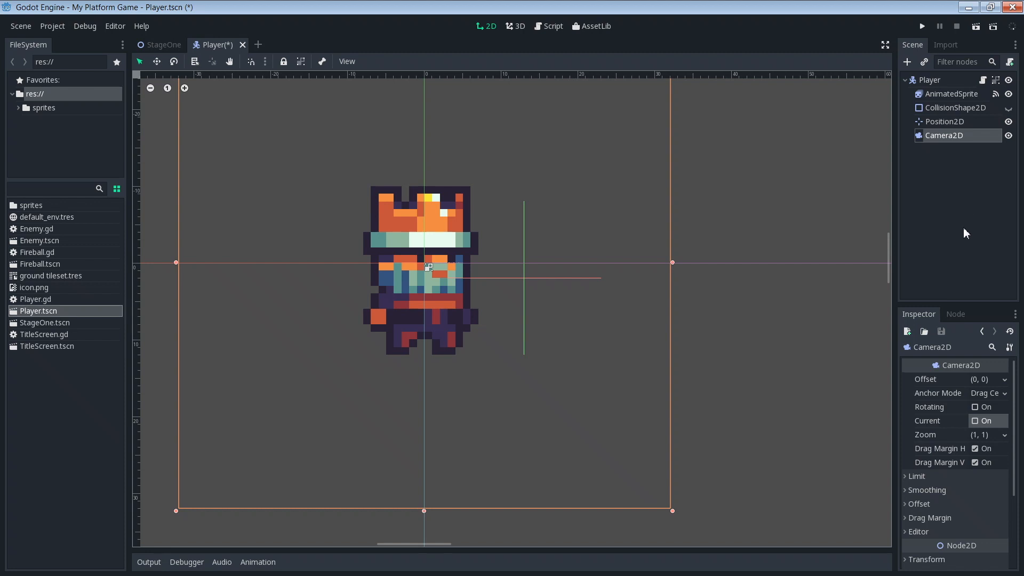
{"action": "mouse_move", "coordinate": [933, 440]}
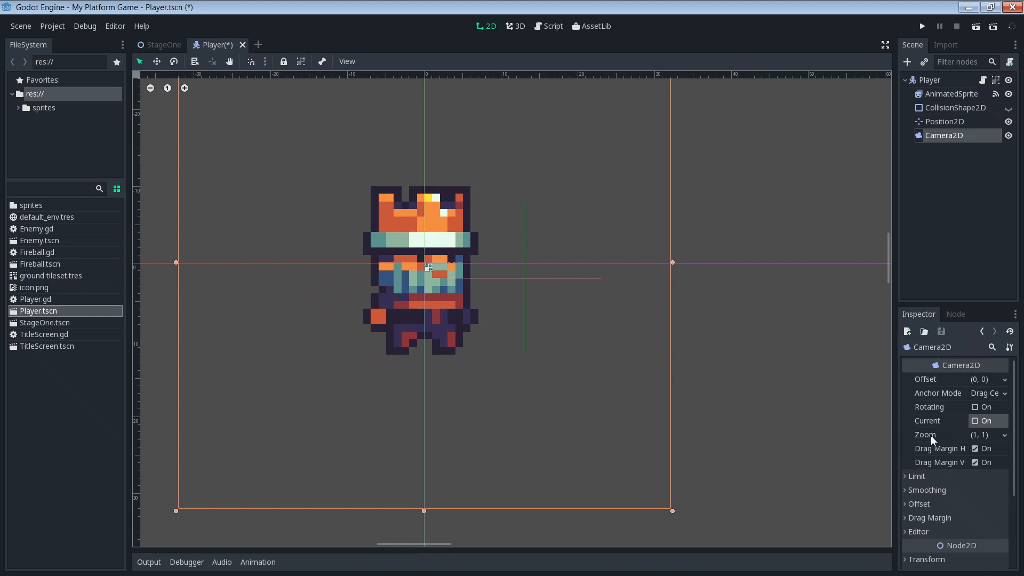
{"action": "mouse_move", "coordinate": [935, 426]}
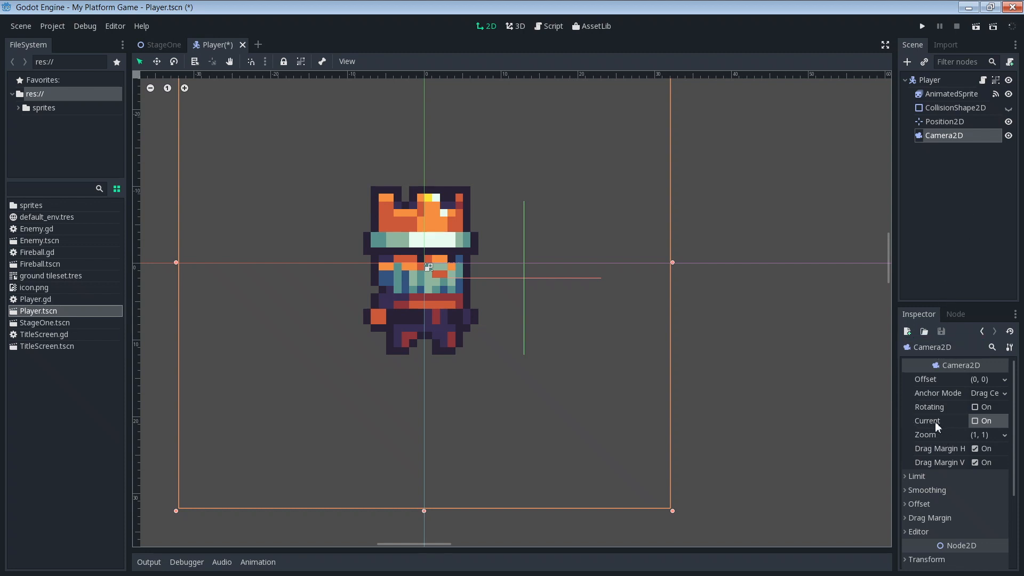
Mark the Camera2D as Current and run the game so it follows the player.
{"action": "left_click", "coordinate": [976, 421]}
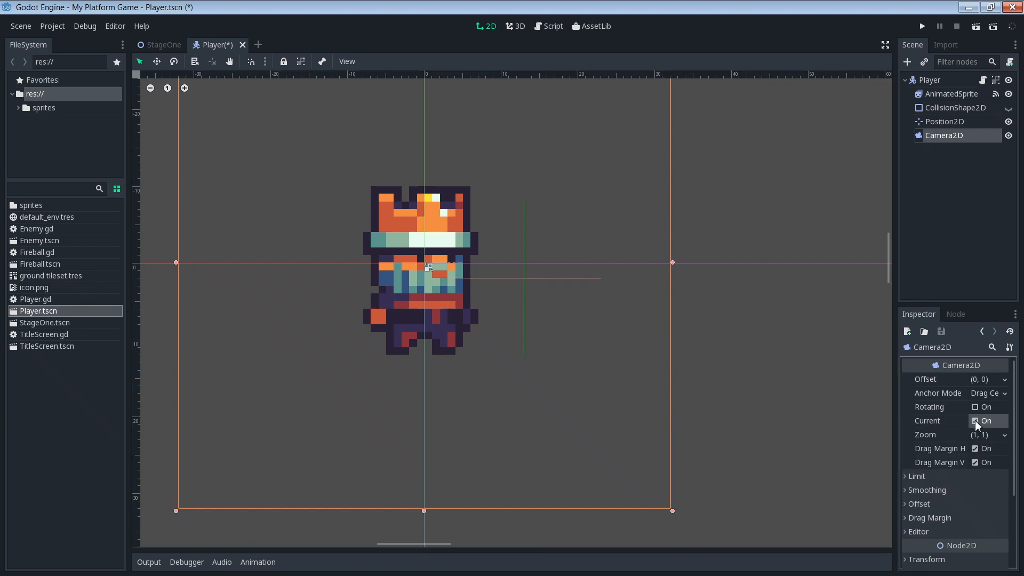
{"action": "mouse_move", "coordinate": [976, 420]}
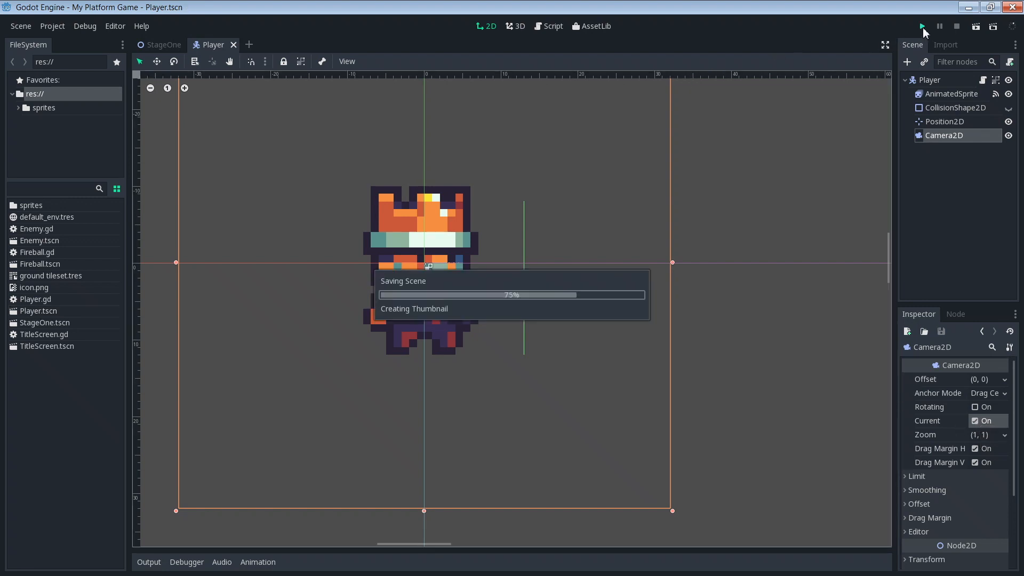
{"action": "left_click", "coordinate": [922, 25]}
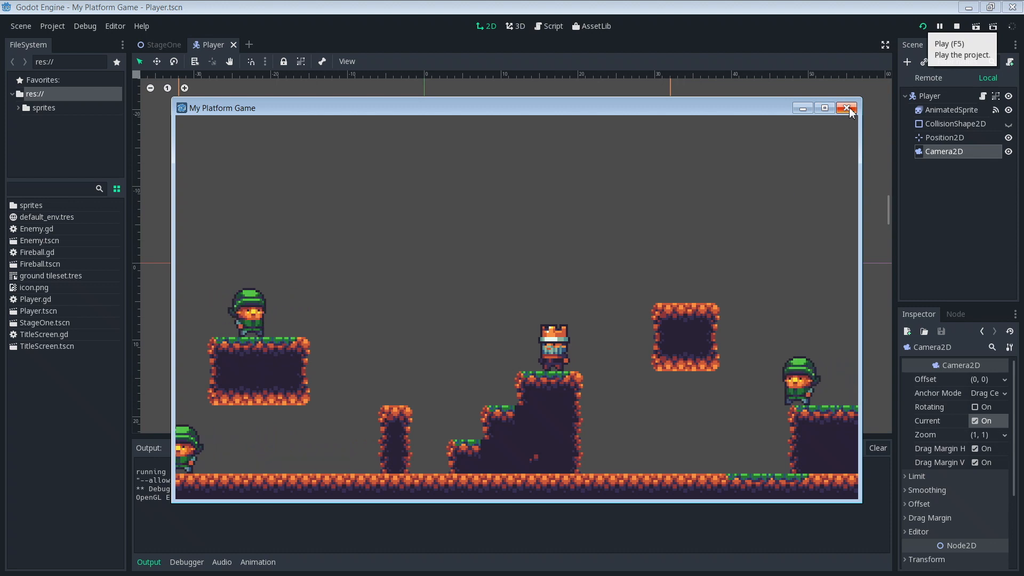
Enable Smoothing on the Camera2D and rerun the game to test it.
{"action": "left_click", "coordinate": [848, 108]}
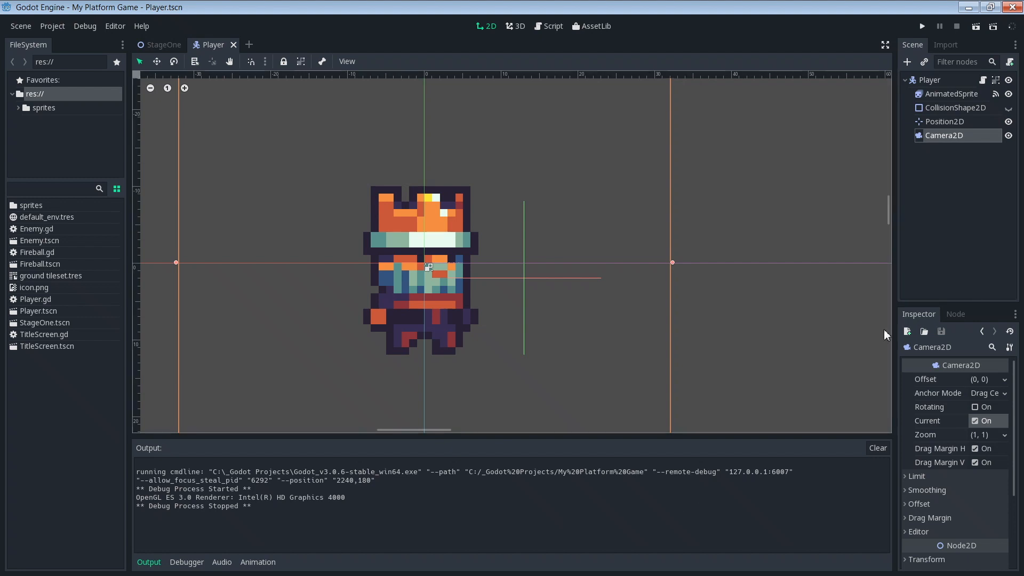
{"action": "mouse_move", "coordinate": [945, 510]}
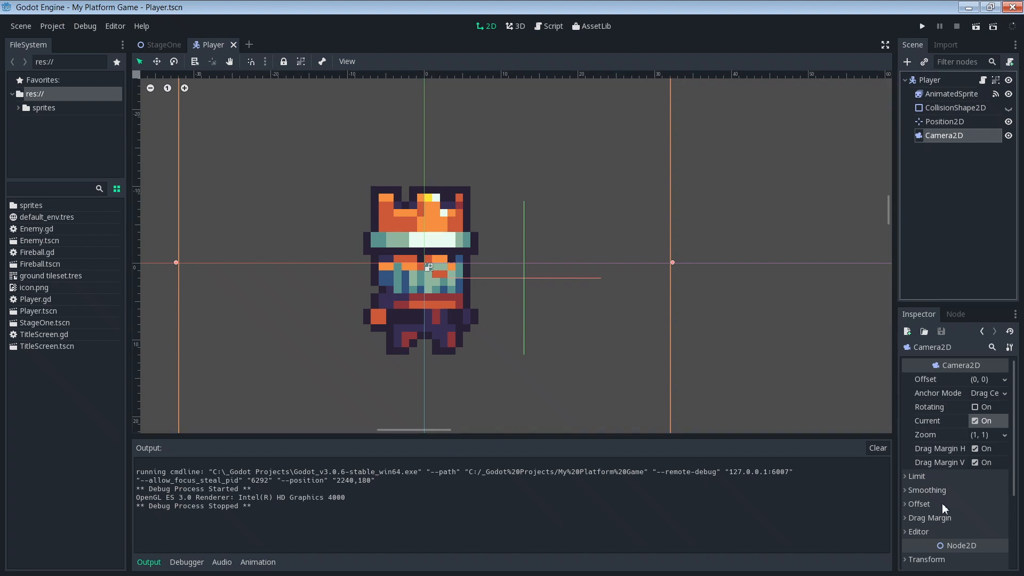
{"action": "mouse_move", "coordinate": [910, 494]}
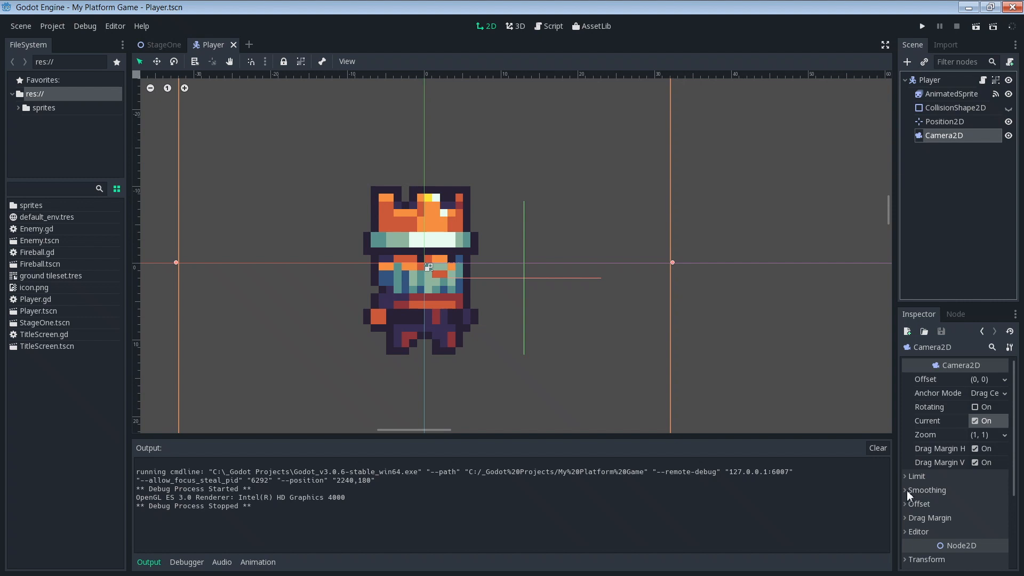
{"action": "scroll", "scroll_direction": "down", "scroll_amount": 3}
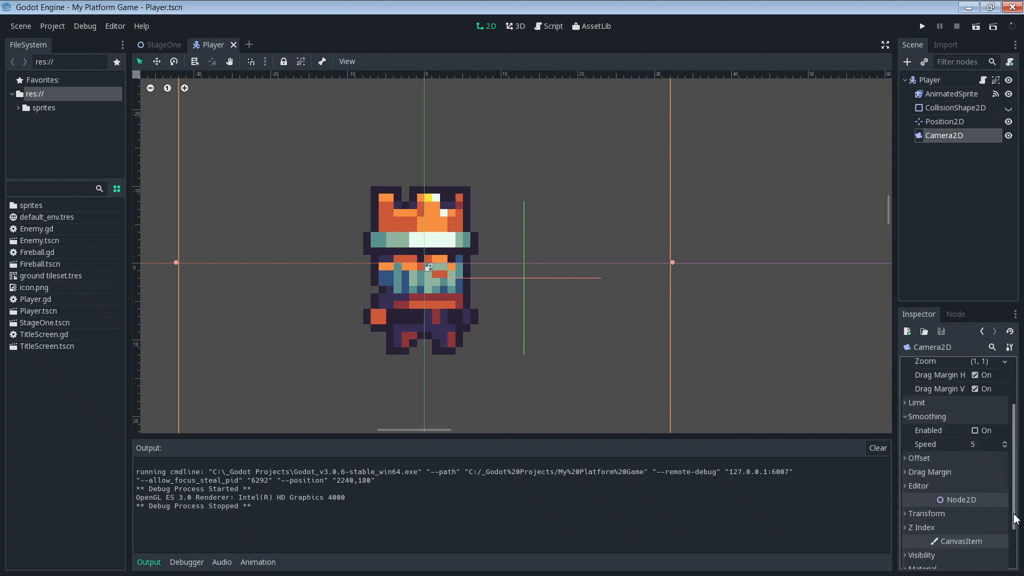
{"action": "scroll", "scroll_direction": "down", "scroll_amount": 3}
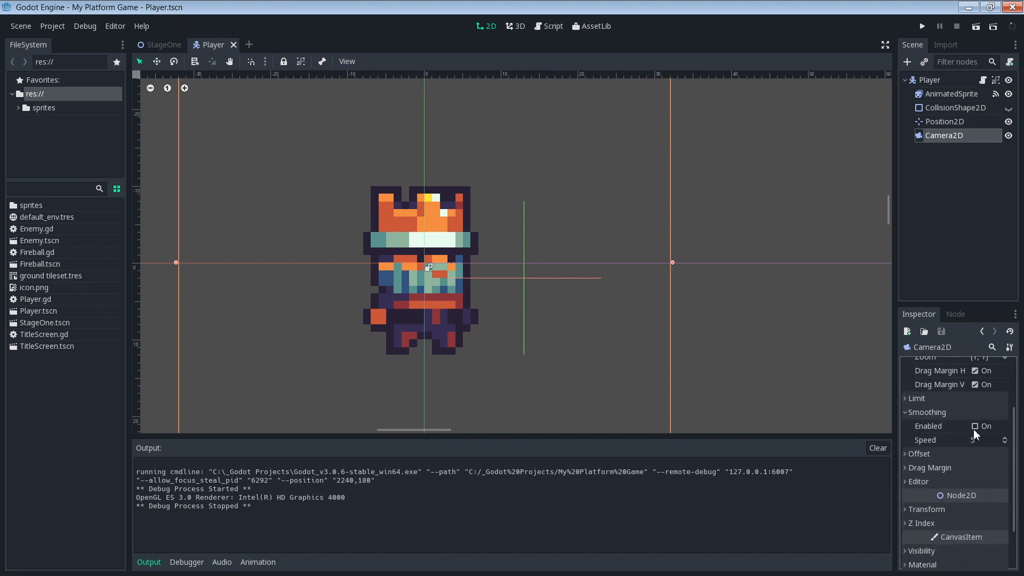
{"action": "left_click", "coordinate": [976, 425]}
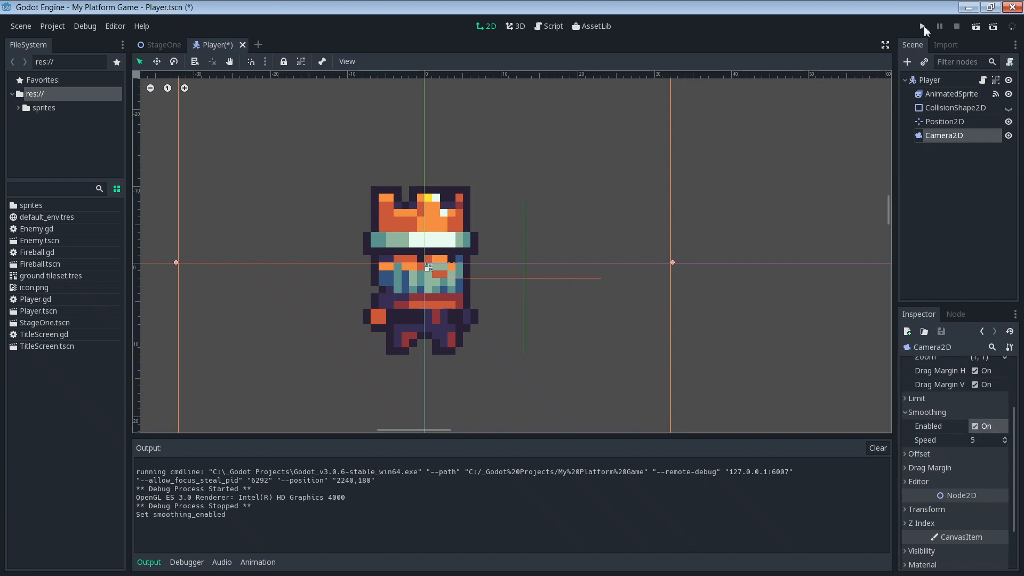
{"action": "left_click", "coordinate": [922, 25]}
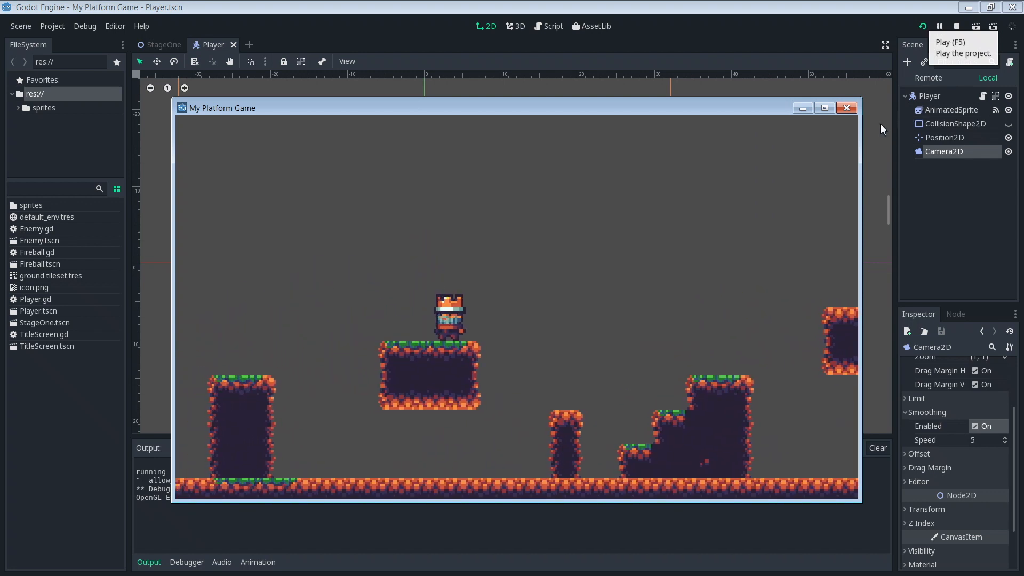
{"action": "mouse_move", "coordinate": [770, 222]}
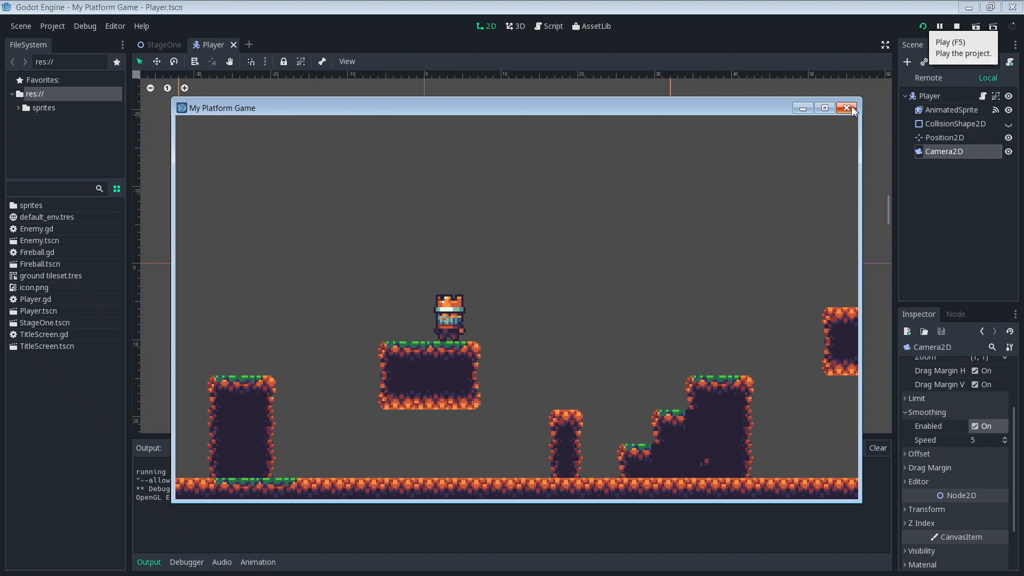
Lower the smoothing speed to 1 and rerun the game.
{"action": "left_click", "coordinate": [846, 108]}
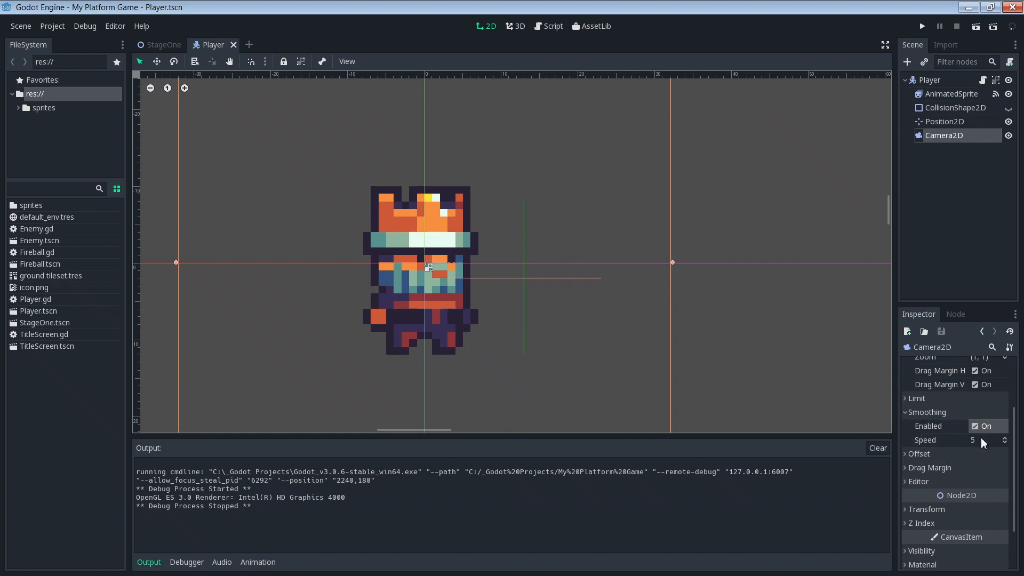
{"action": "mouse_move", "coordinate": [982, 444]}
{"action": "type", "text": "1"}
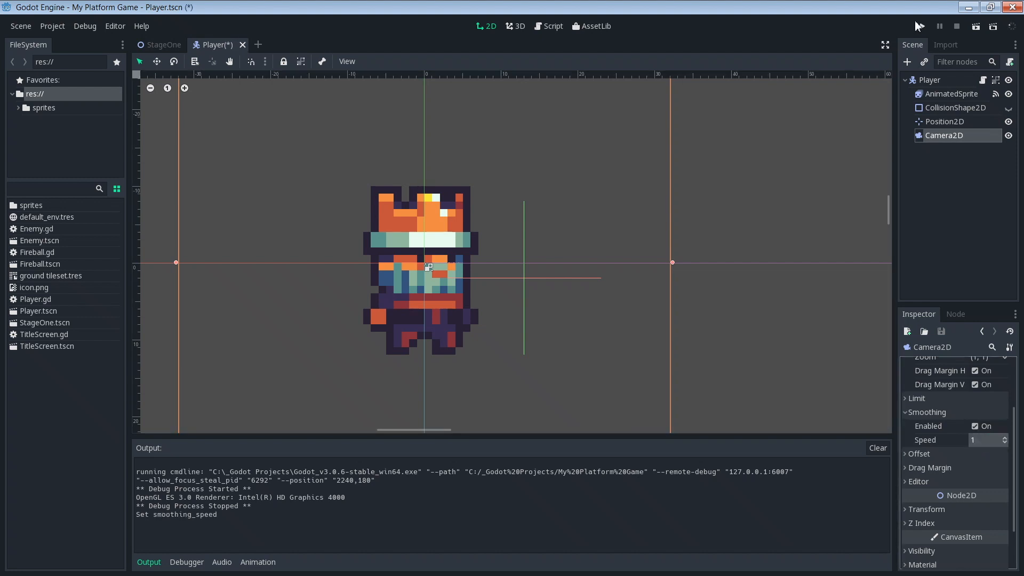
{"action": "left_click", "coordinate": [921, 26]}
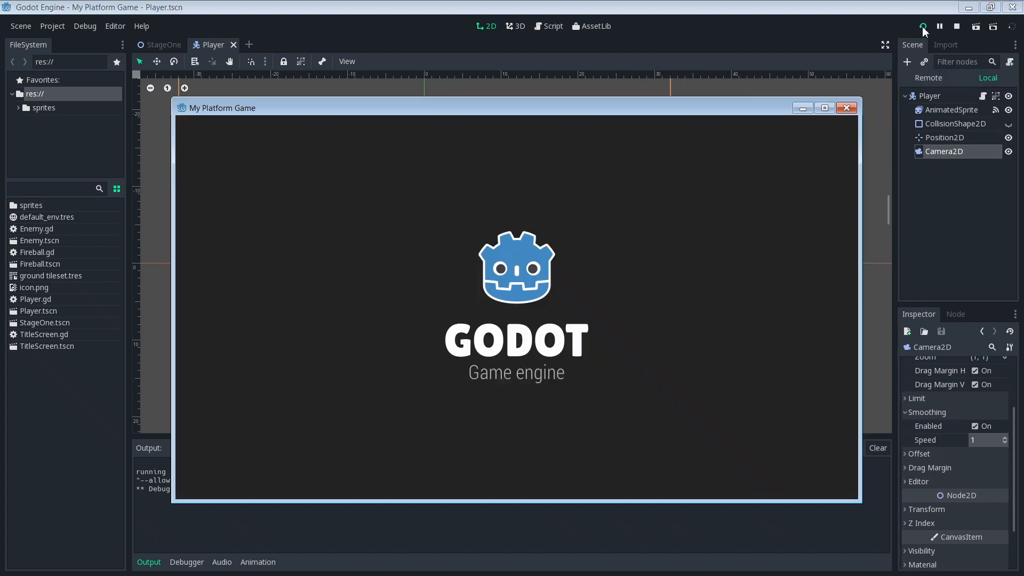
{"action": "left_click", "coordinate": [922, 25]}
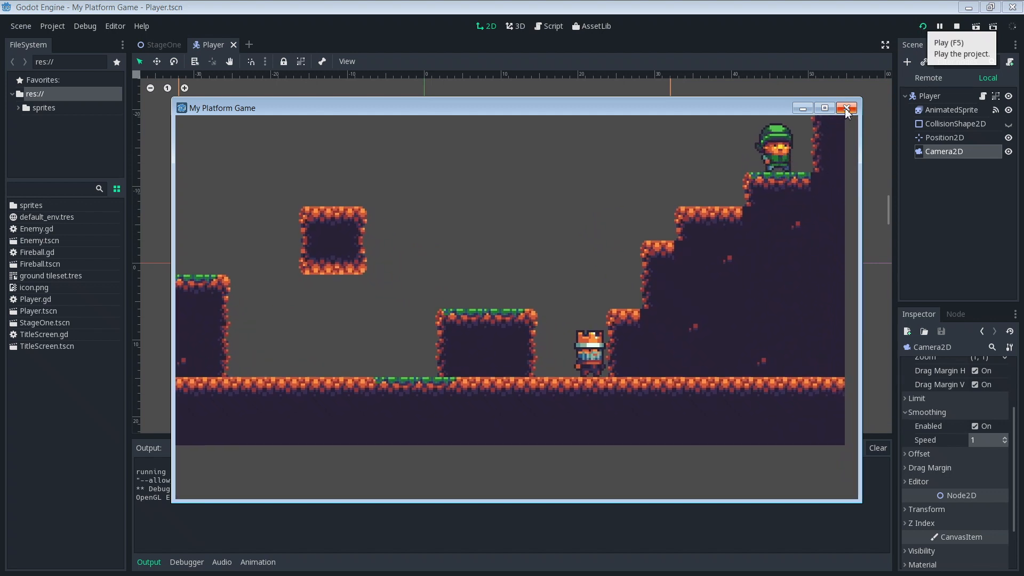
Raise the smoothing speed to 10 and rerun the game to compare.
{"action": "left_click", "coordinate": [846, 108]}
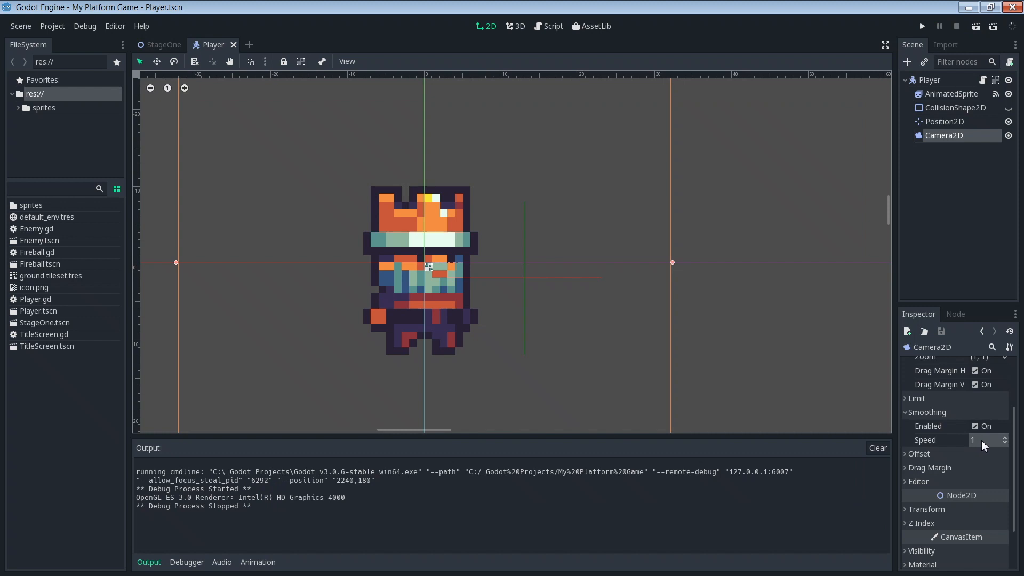
{"action": "left_click", "coordinate": [986, 439]}
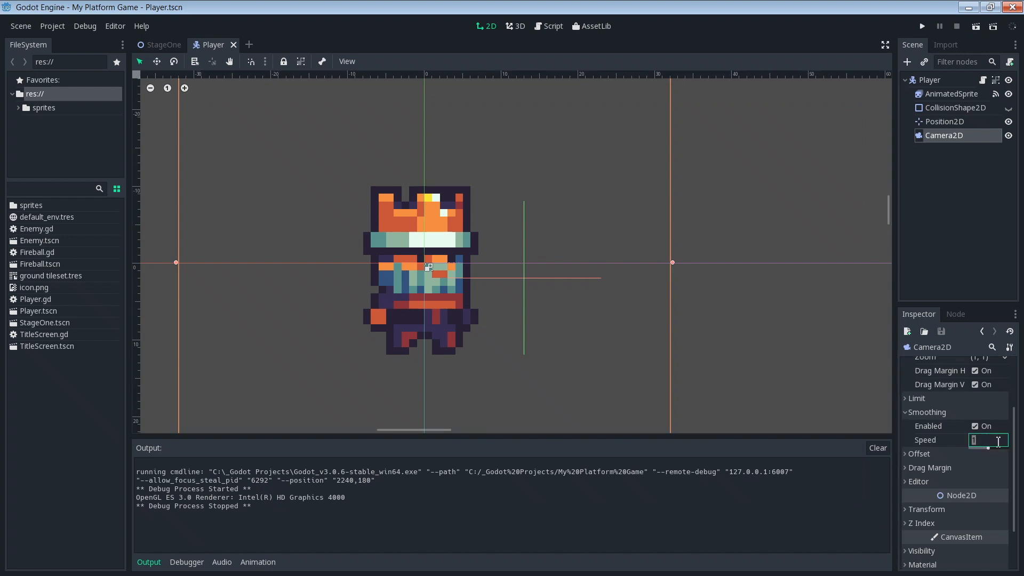
{"action": "type", "text": "1"}
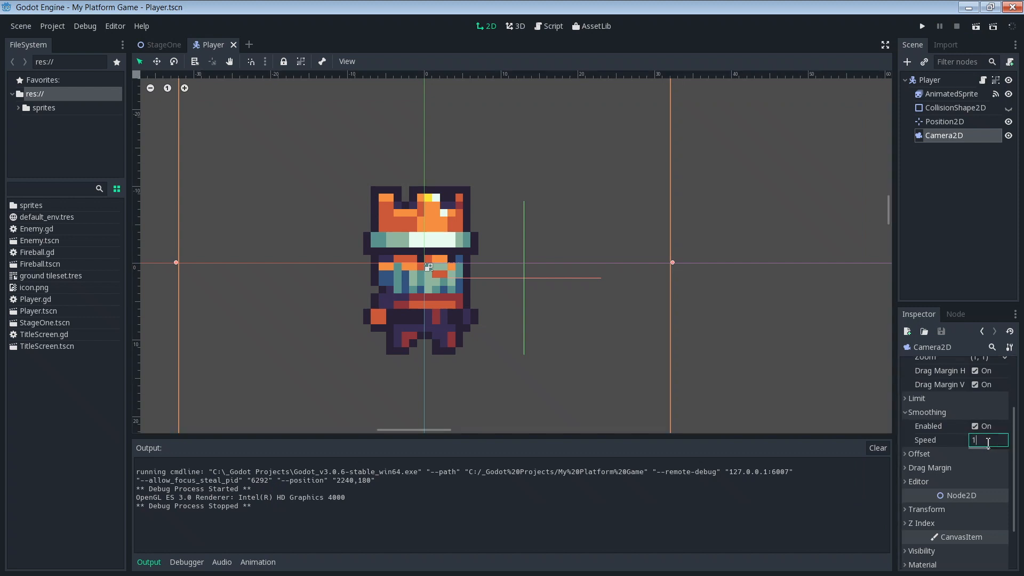
{"action": "type", "text": "10"}
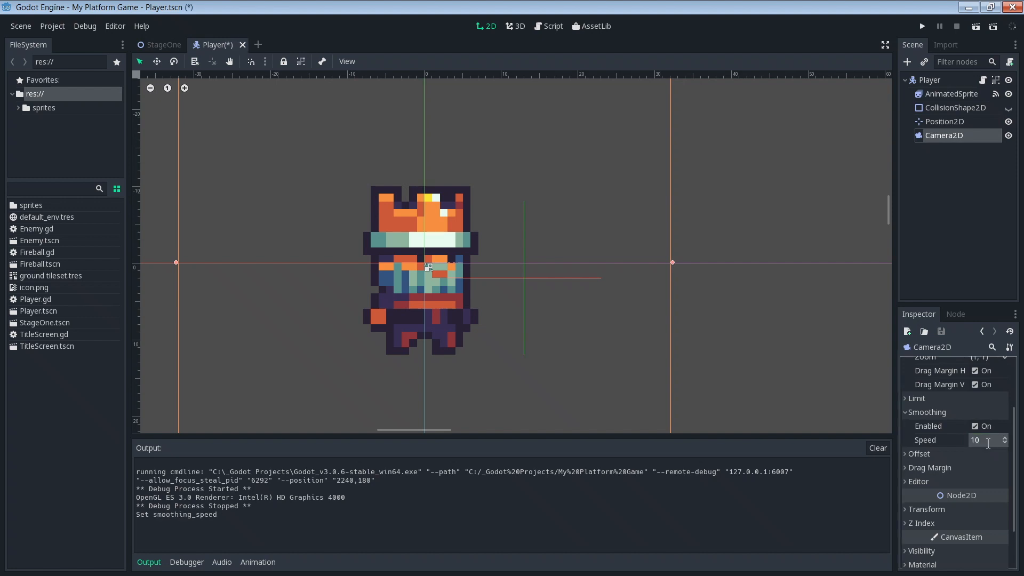
{"action": "left_click", "coordinate": [922, 25]}
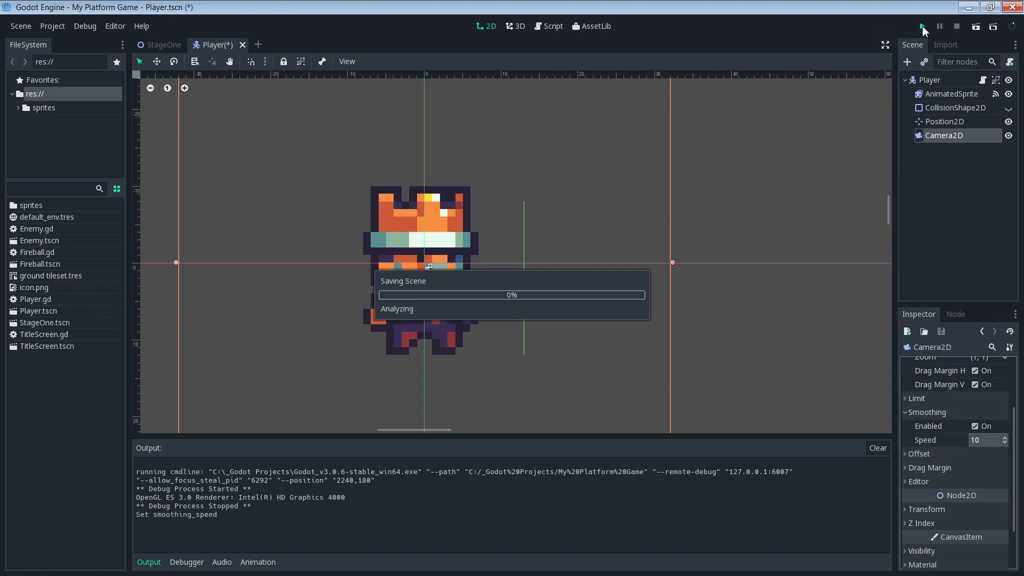
{"action": "left_click", "coordinate": [922, 26]}
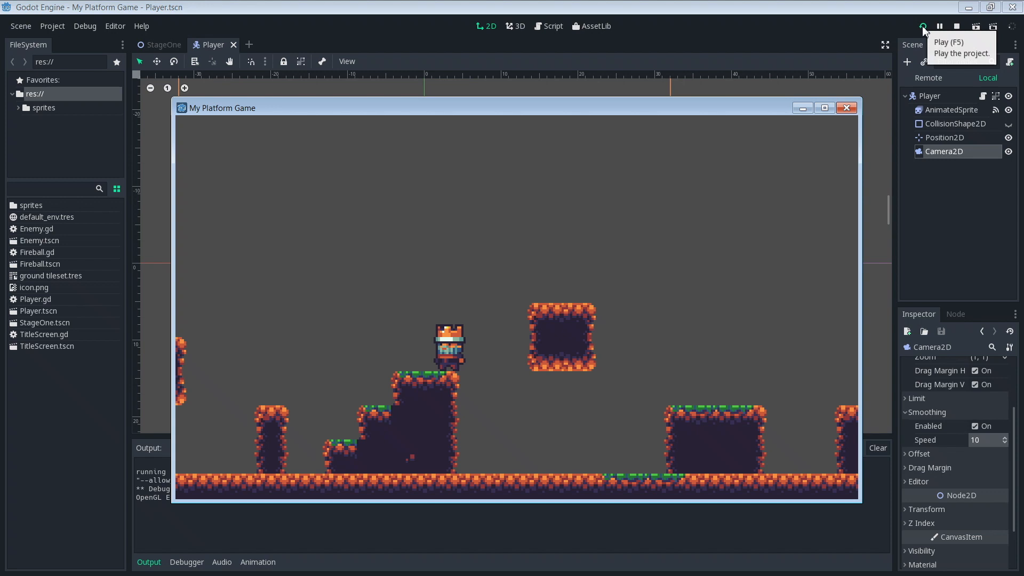
{"action": "mouse_move", "coordinate": [845, 142]}
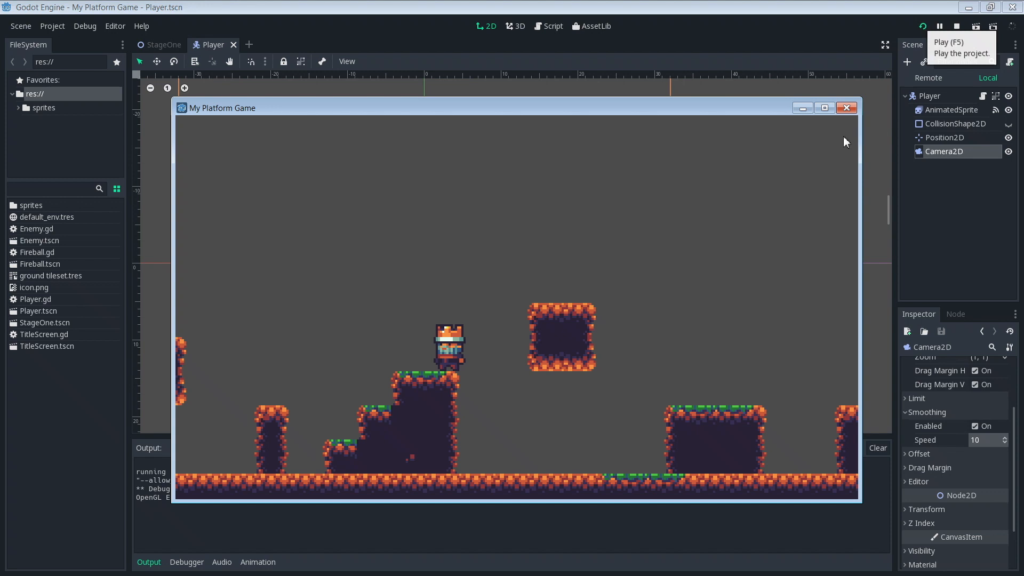
{"action": "mouse_move", "coordinate": [846, 132]}
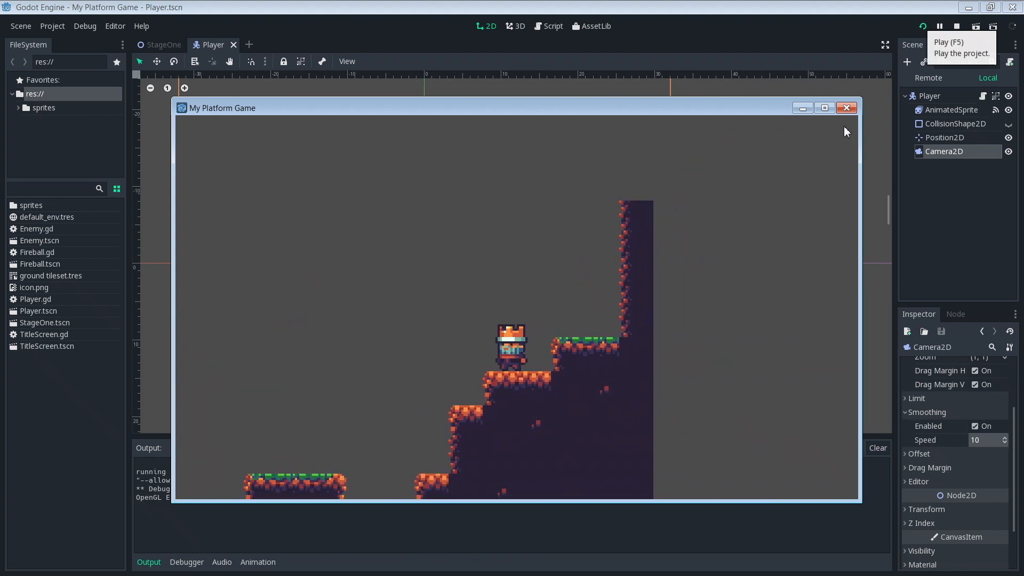
Close the game and reveal the Camera2D Limit settings at their huge defaults.
{"action": "left_click", "coordinate": [846, 107]}
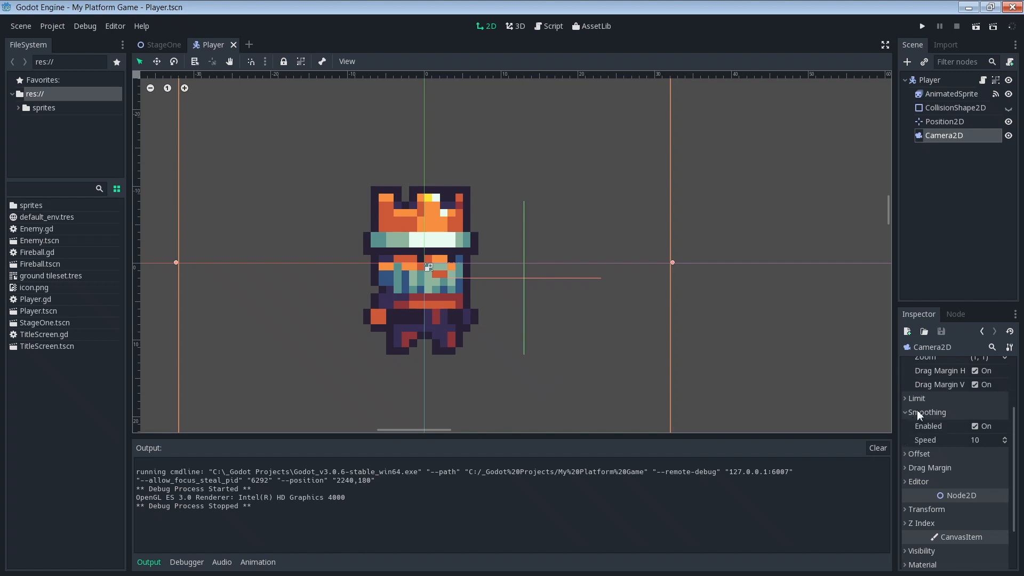
{"action": "left_click", "coordinate": [907, 412]}
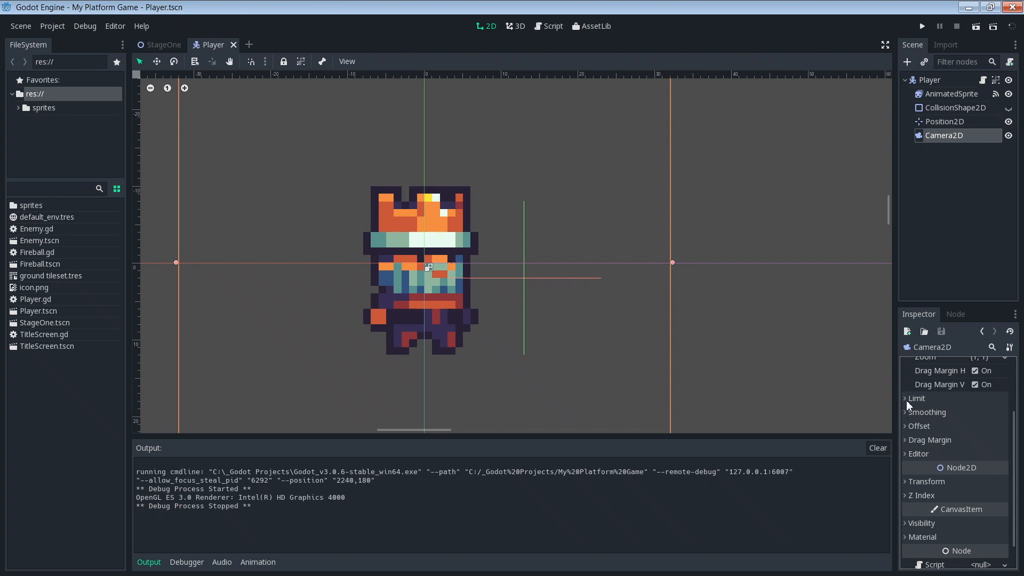
{"action": "left_click", "coordinate": [918, 398]}
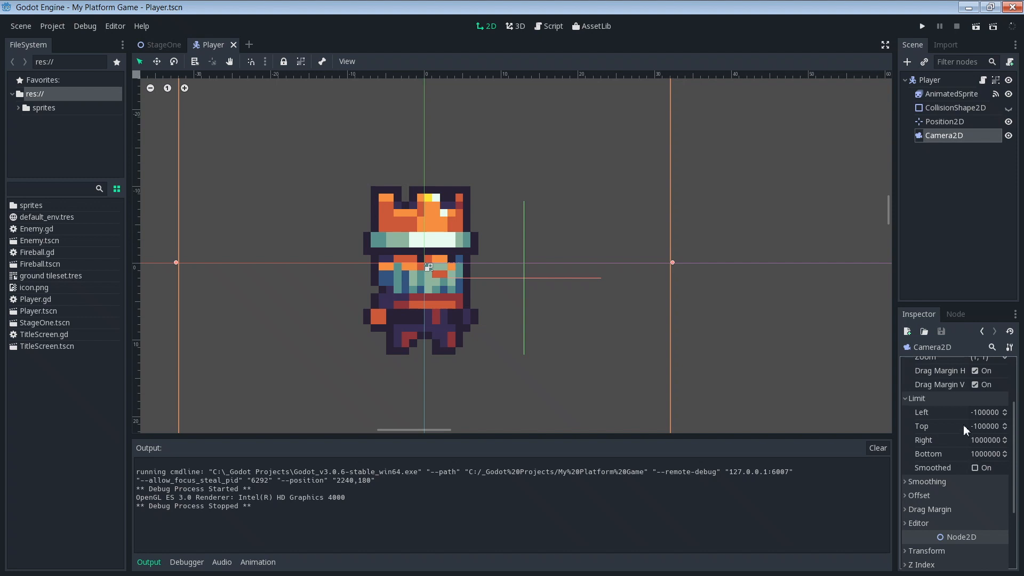
{"action": "mouse_move", "coordinate": [948, 430]}
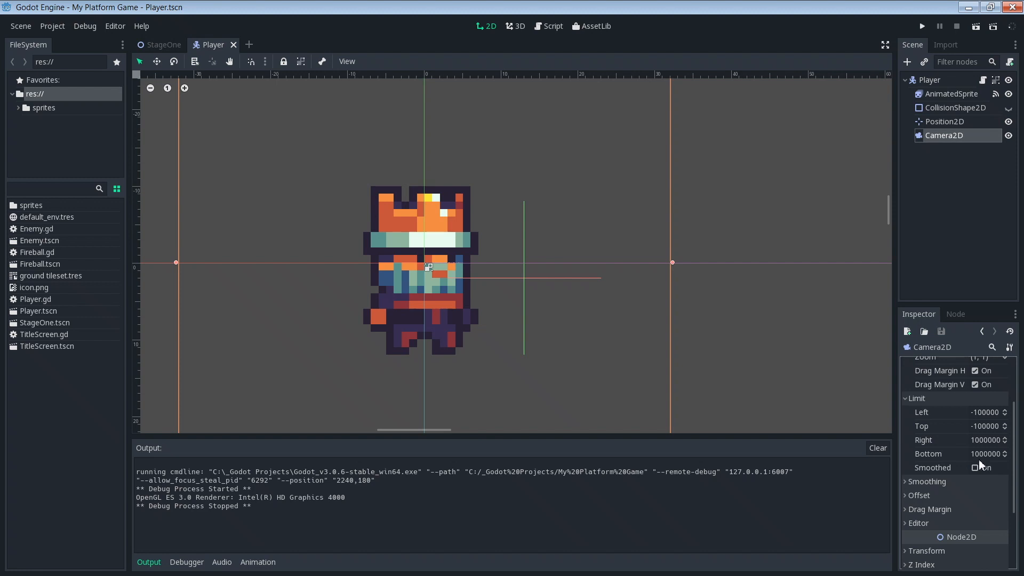
{"action": "mouse_move", "coordinate": [982, 464]}
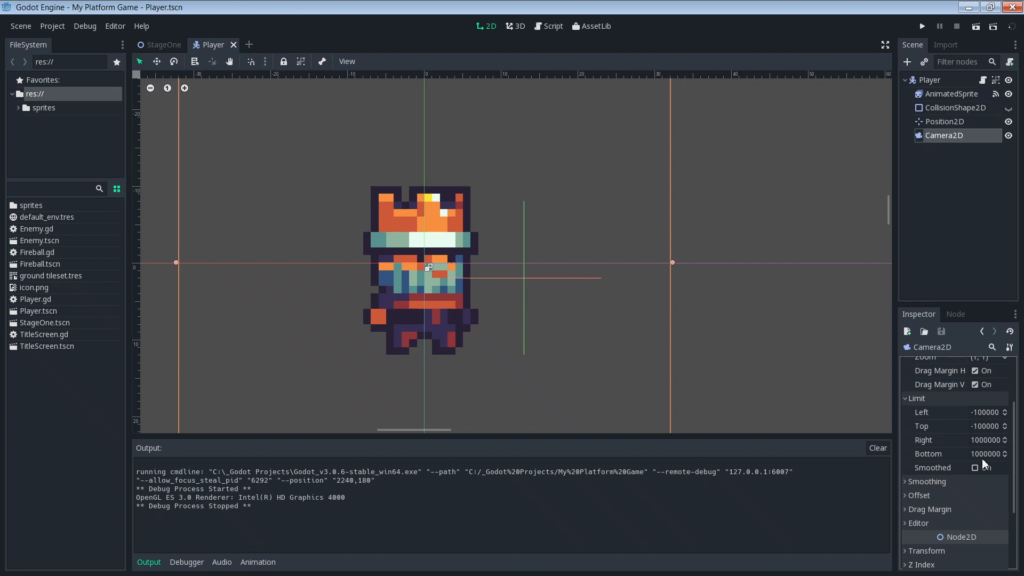
{"action": "left_click", "coordinate": [162, 45]}
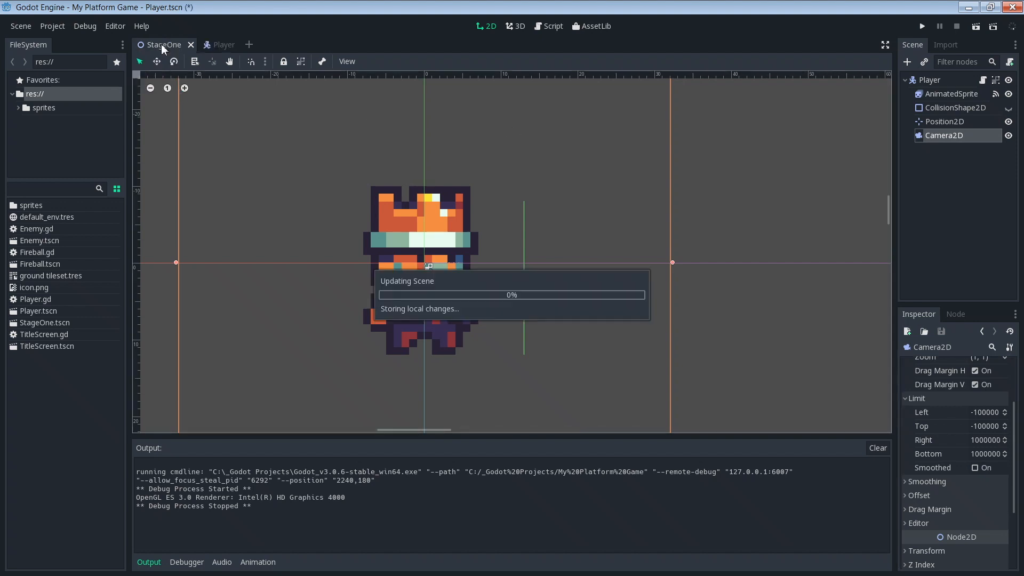
Switch to the StageOne scene to read the level's corner coordinates.
{"action": "left_click", "coordinate": [162, 45]}
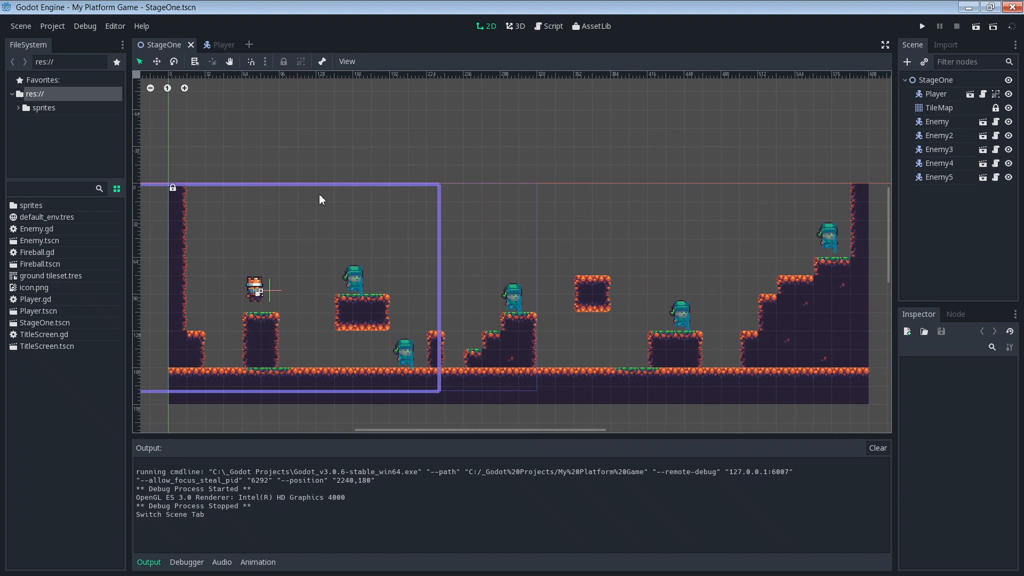
{"action": "mouse_move", "coordinate": [572, 188]}
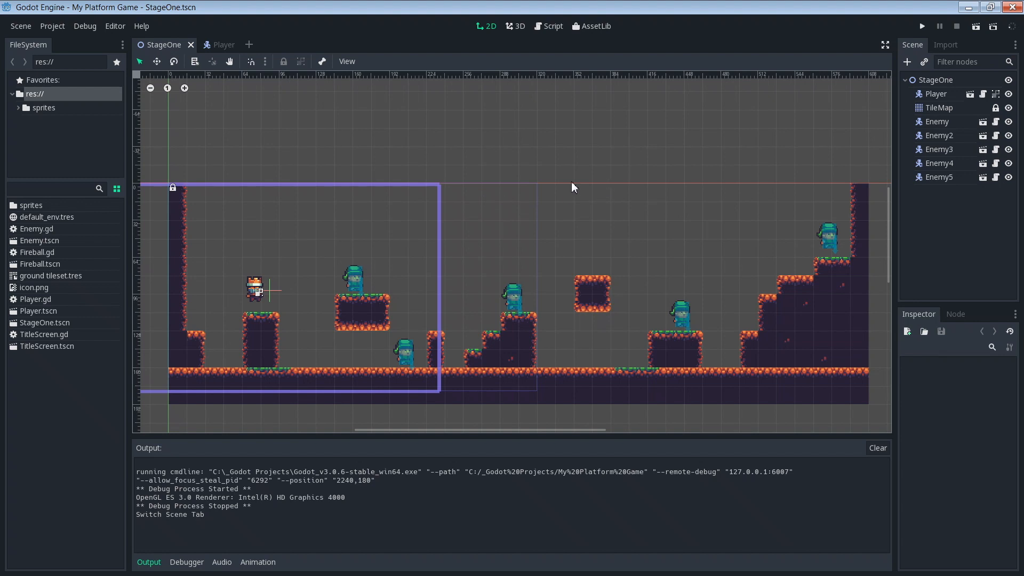
{"action": "mouse_move", "coordinate": [174, 154]}
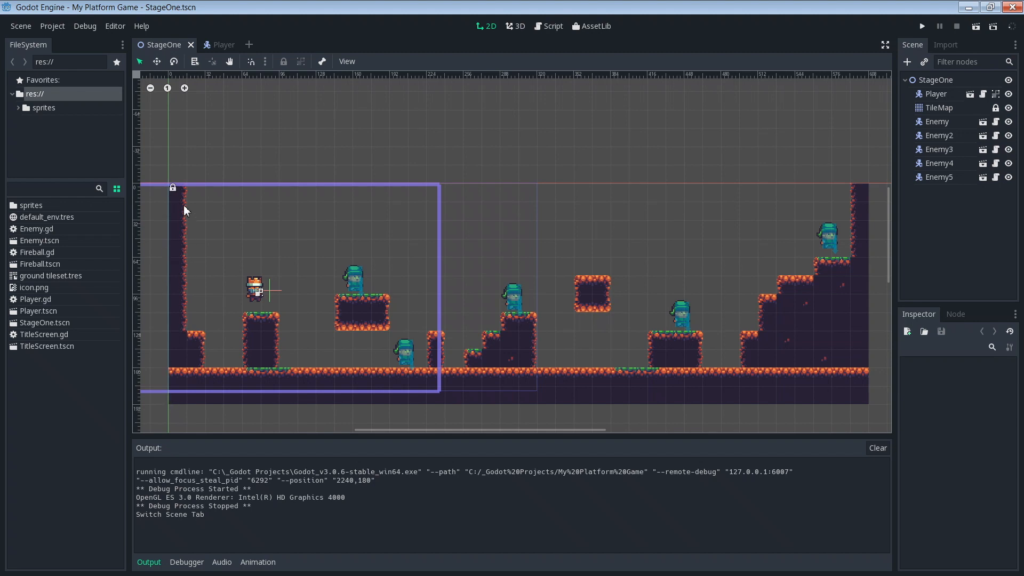
{"action": "mouse_move", "coordinate": [173, 403]}
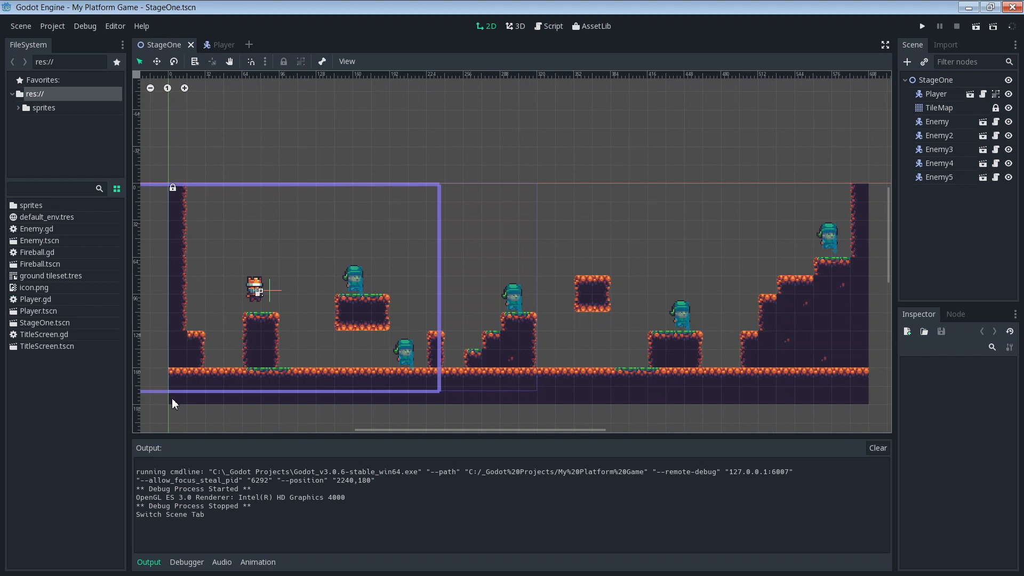
{"action": "mouse_move", "coordinate": [169, 190]}
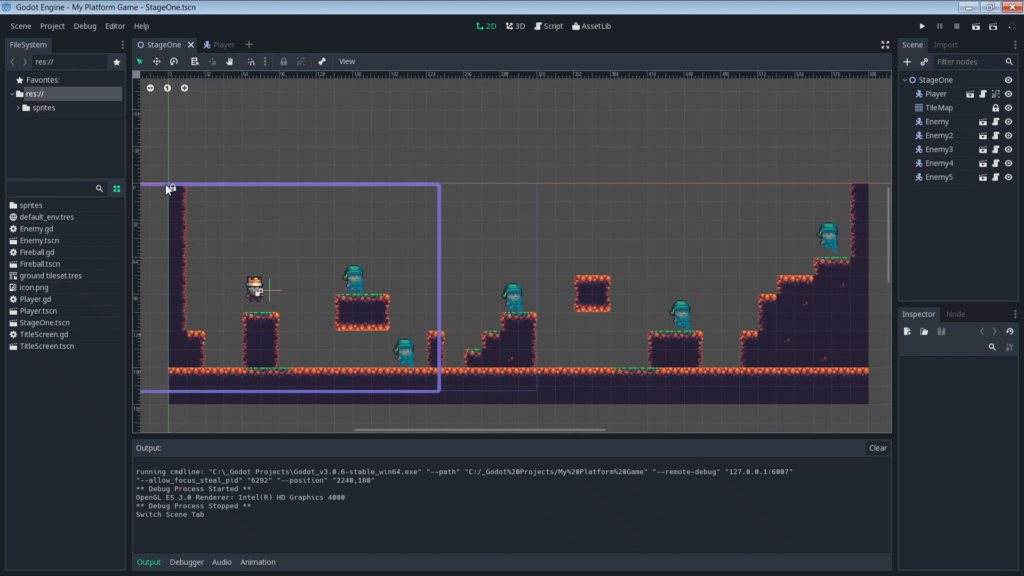
{"action": "mouse_move", "coordinate": [193, 186]}
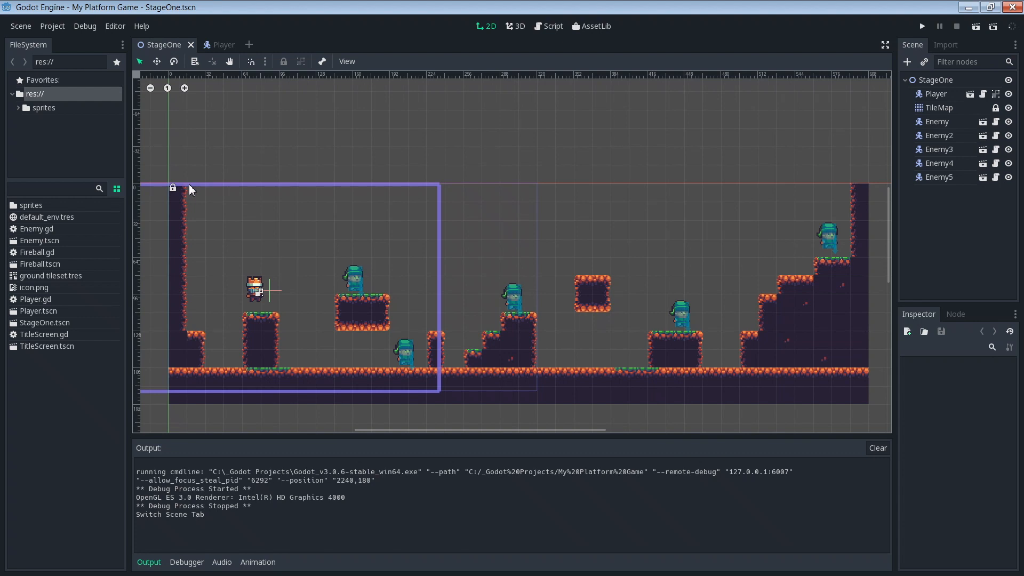
{"action": "mouse_move", "coordinate": [291, 324]}
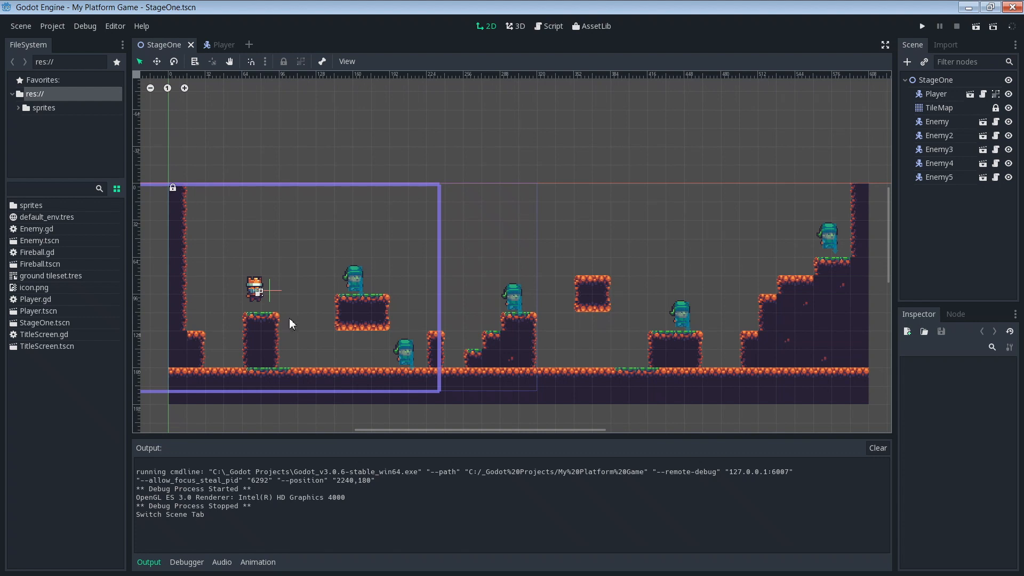
{"action": "mouse_move", "coordinate": [235, 398]}
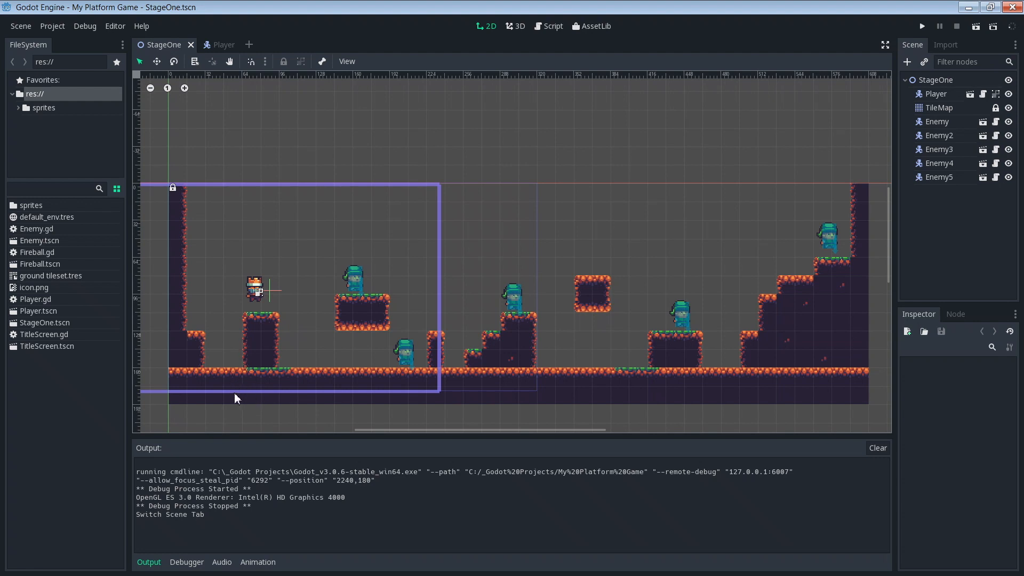
{"action": "mouse_move", "coordinate": [170, 394]}
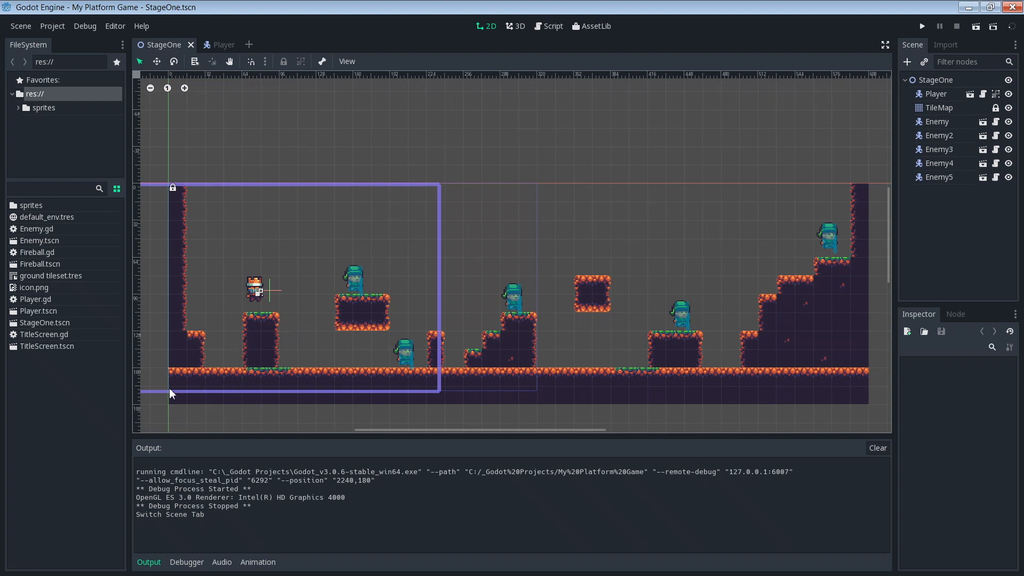
{"action": "left_click", "coordinate": [20, 26]}
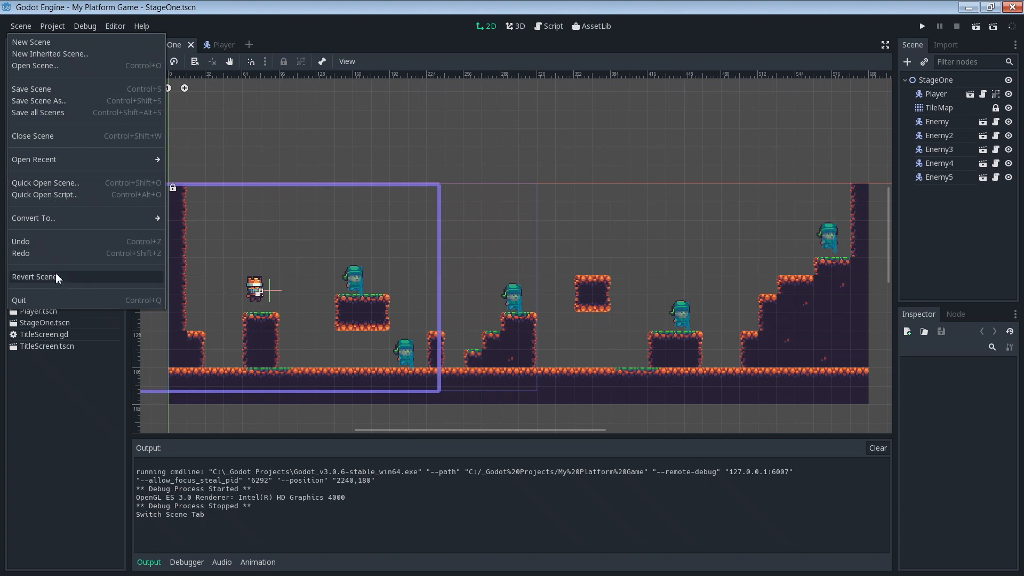
{"action": "left_click", "coordinate": [52, 26]}
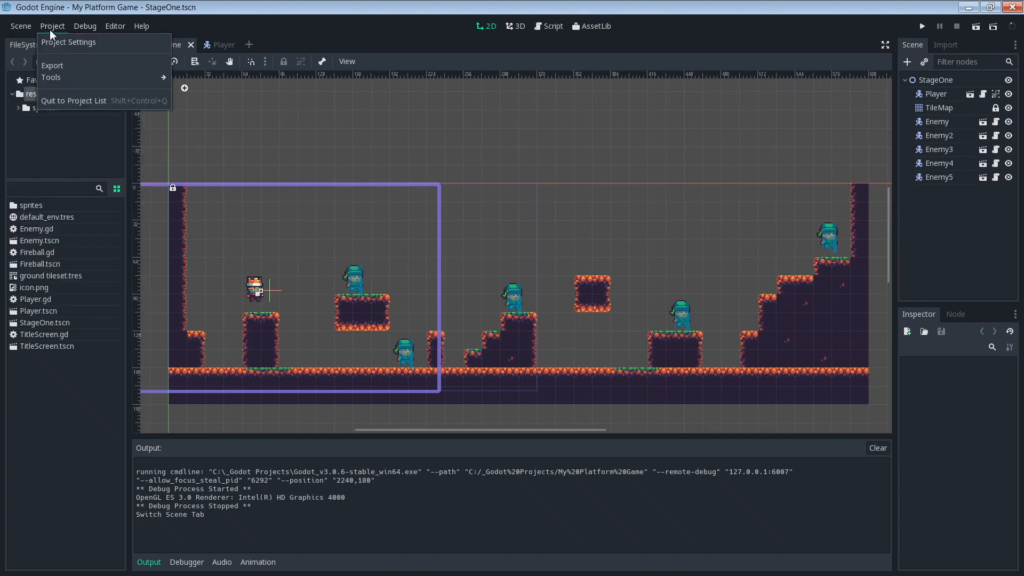
{"action": "left_click", "coordinate": [68, 42]}
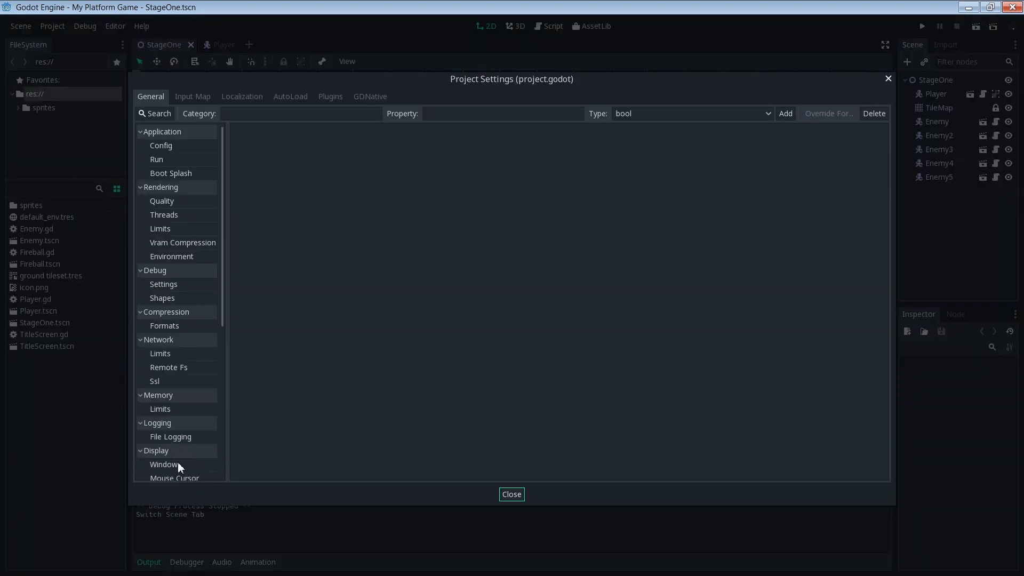
{"action": "left_click", "coordinate": [164, 464]}
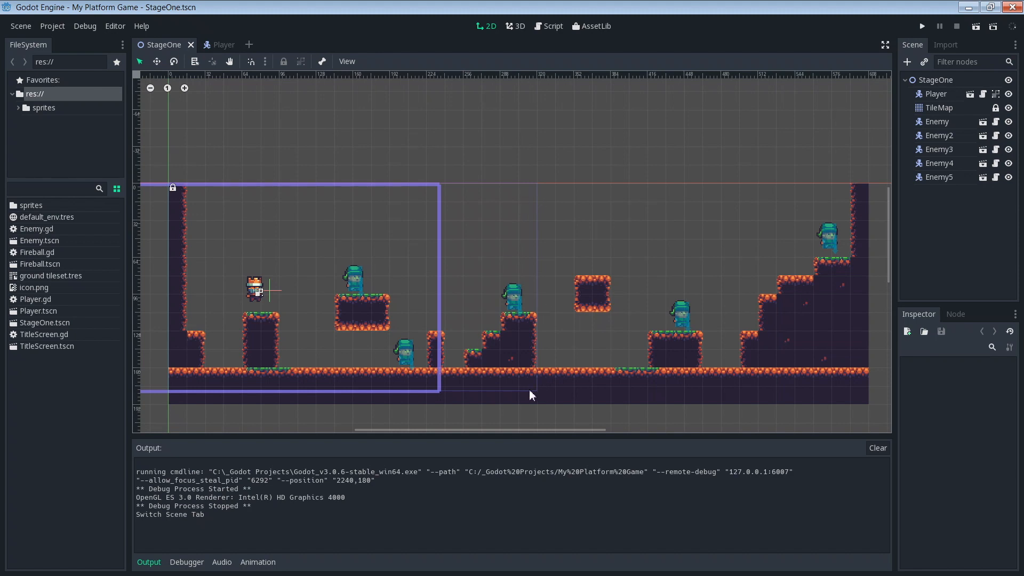
{"action": "mouse_move", "coordinate": [493, 397]}
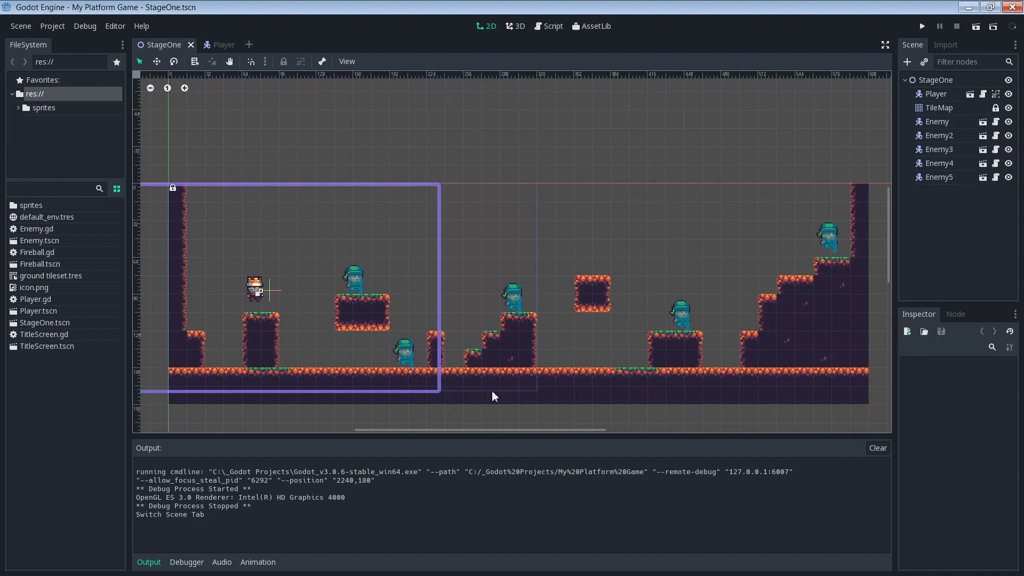
{"action": "mouse_move", "coordinate": [362, 398]}
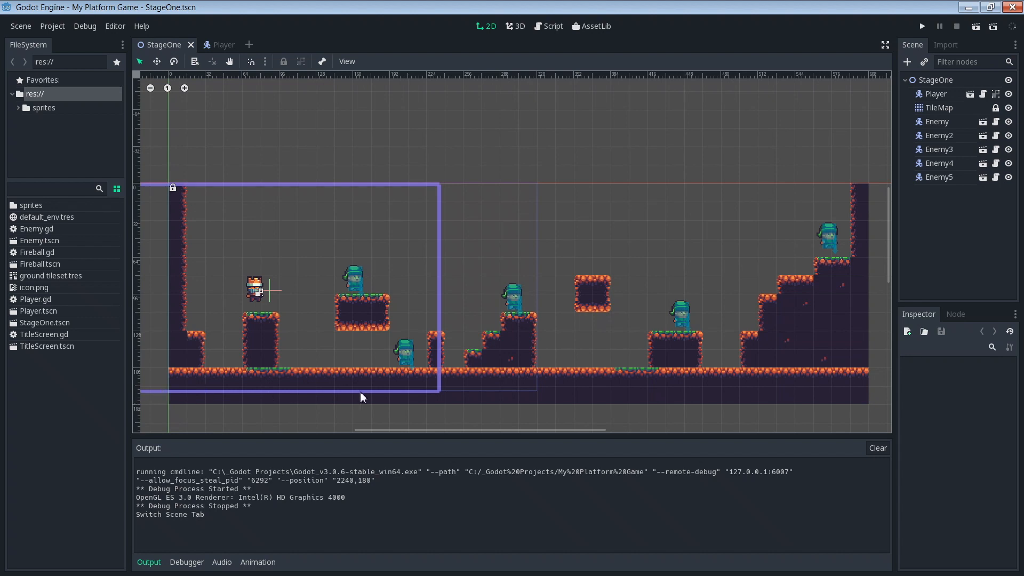
{"action": "mouse_move", "coordinate": [535, 396]}
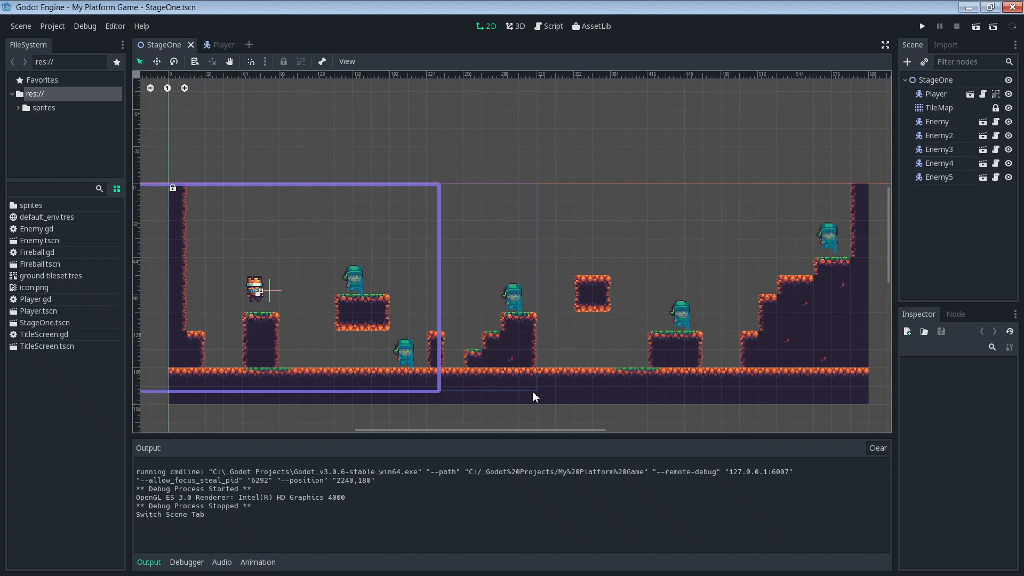
{"action": "mouse_move", "coordinate": [461, 396]}
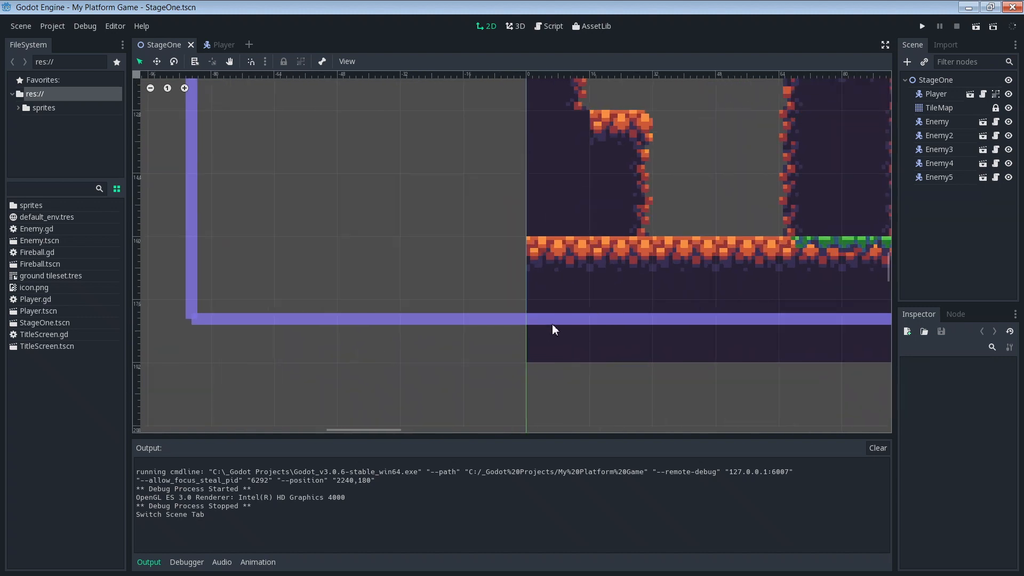
{"action": "mouse_move", "coordinate": [621, 366]}
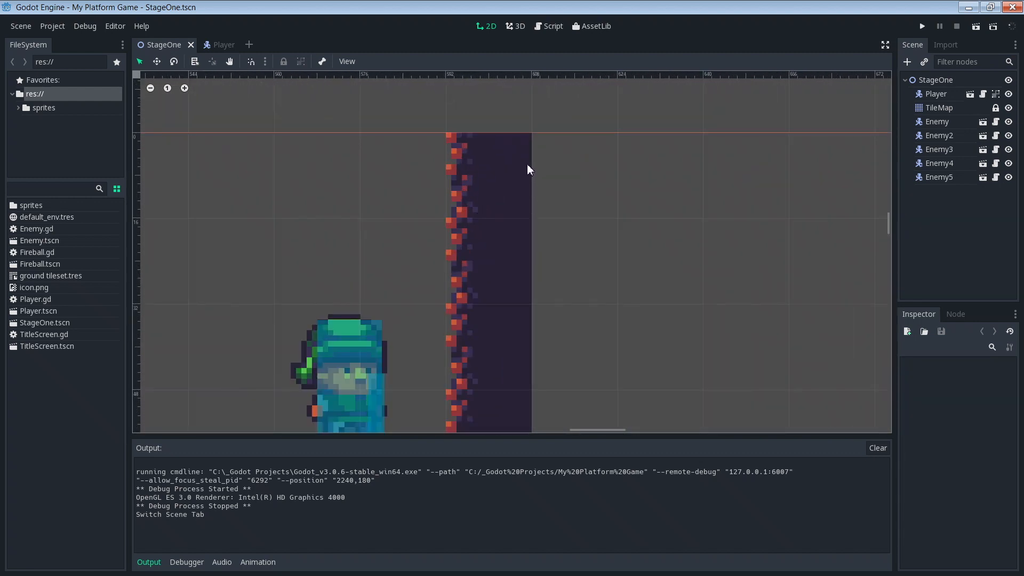
{"action": "mouse_move", "coordinate": [545, 320]}
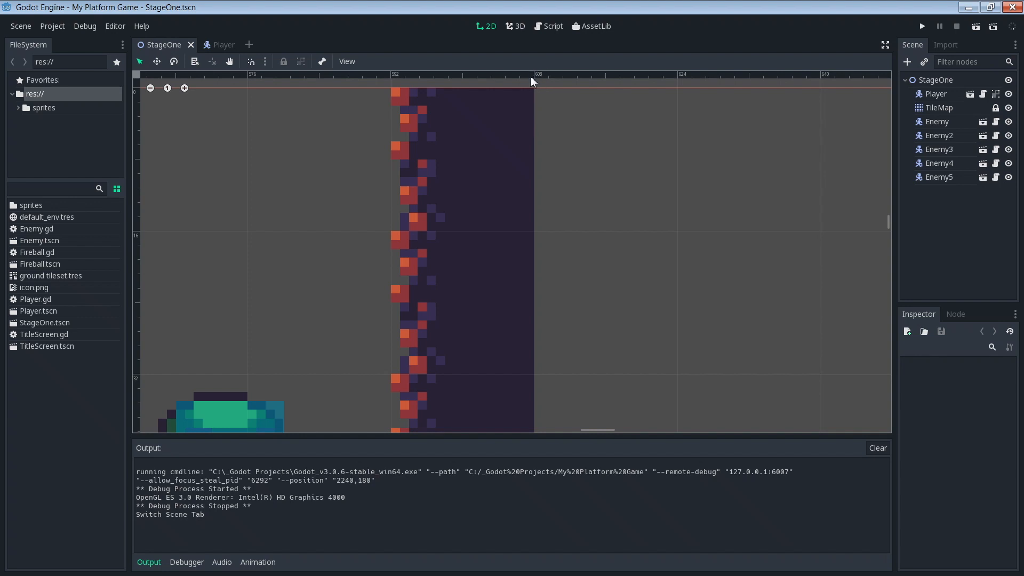
{"action": "mouse_move", "coordinate": [557, 85]}
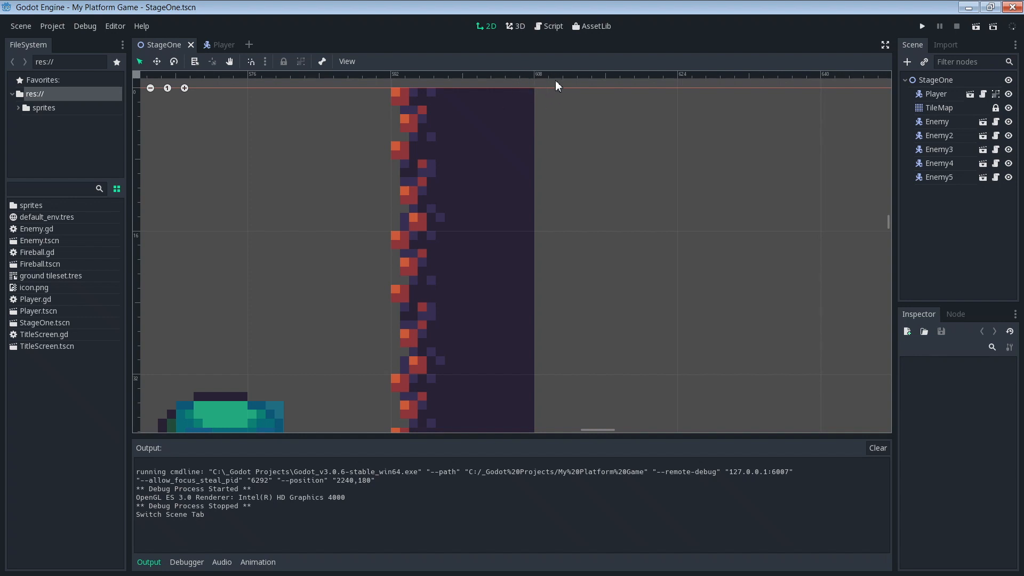
{"action": "mouse_move", "coordinate": [519, 82]}
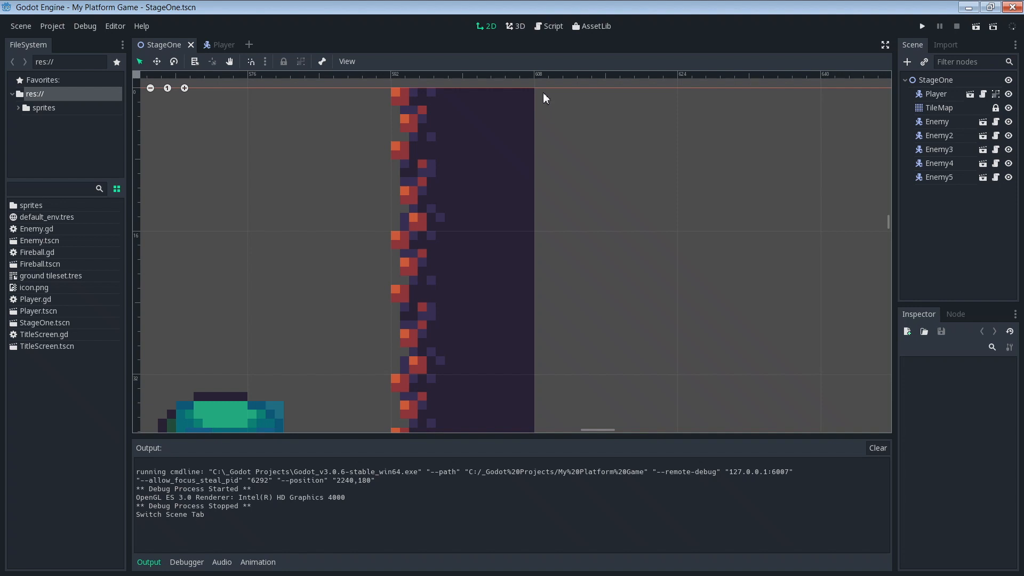
Set the Camera2D limits to left 0, top 0, right 608, bottom 180.
{"action": "left_click", "coordinate": [214, 45]}
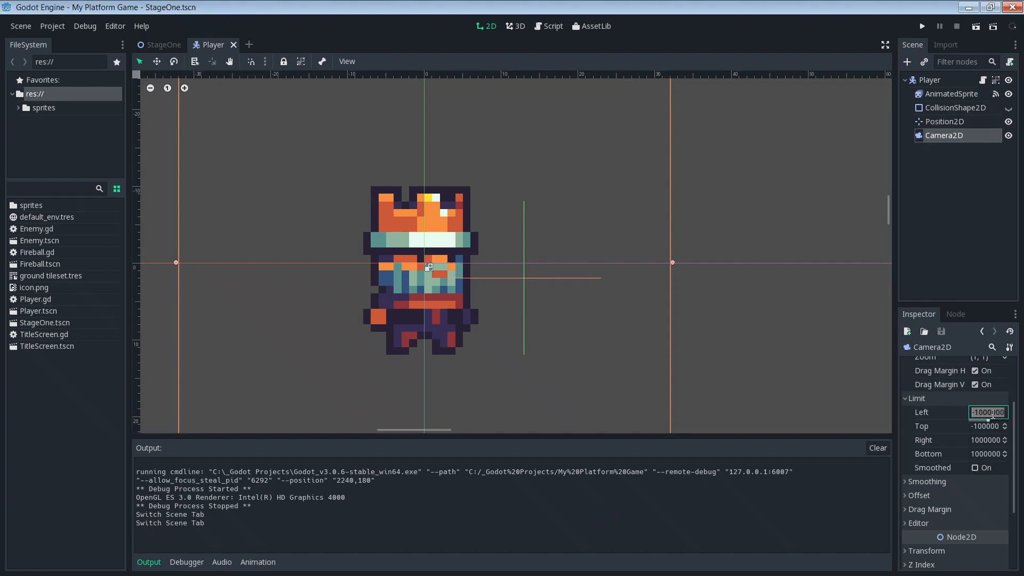
{"action": "type", "text": "0"}
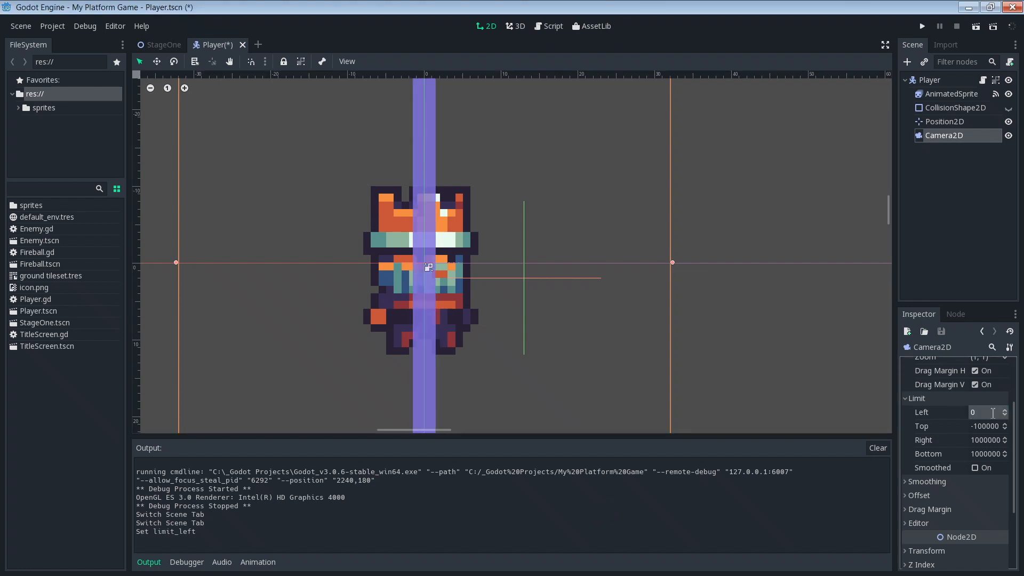
{"action": "left_click", "coordinate": [987, 426]}
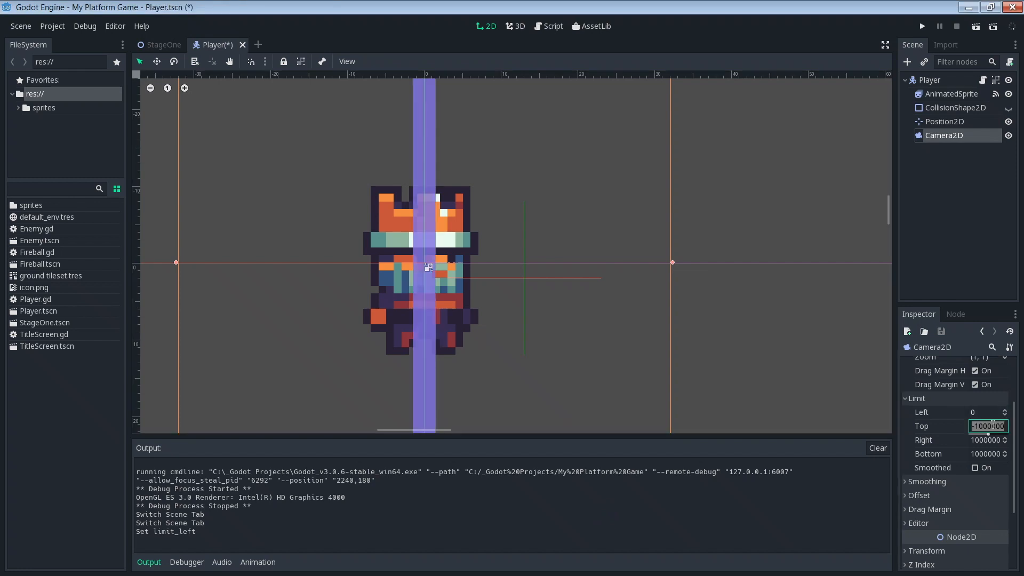
{"action": "type", "text": "0"}
{"action": "left_click", "coordinate": [989, 453]}
{"action": "type", "text": "180"}
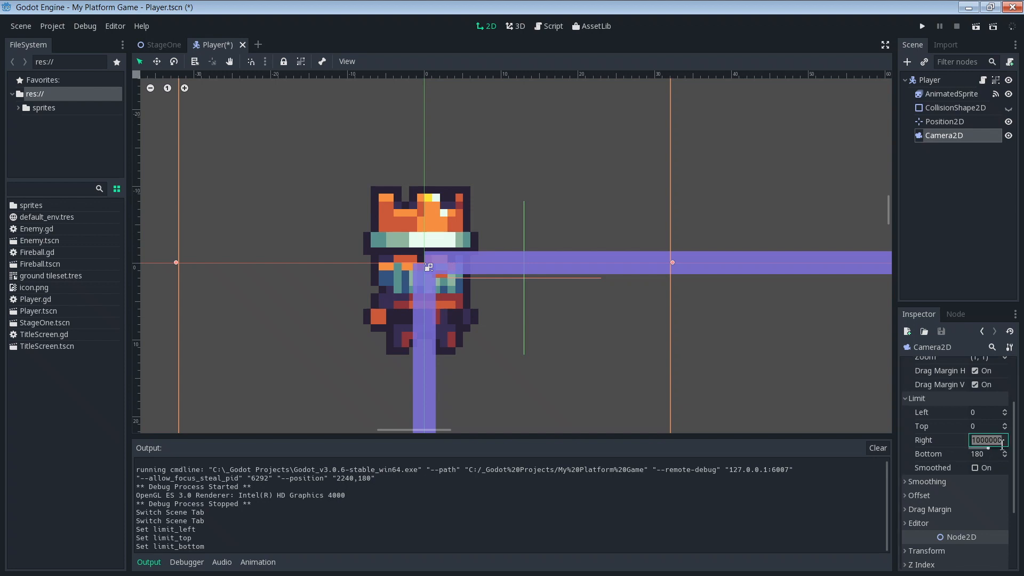
{"action": "type", "text": "608"}
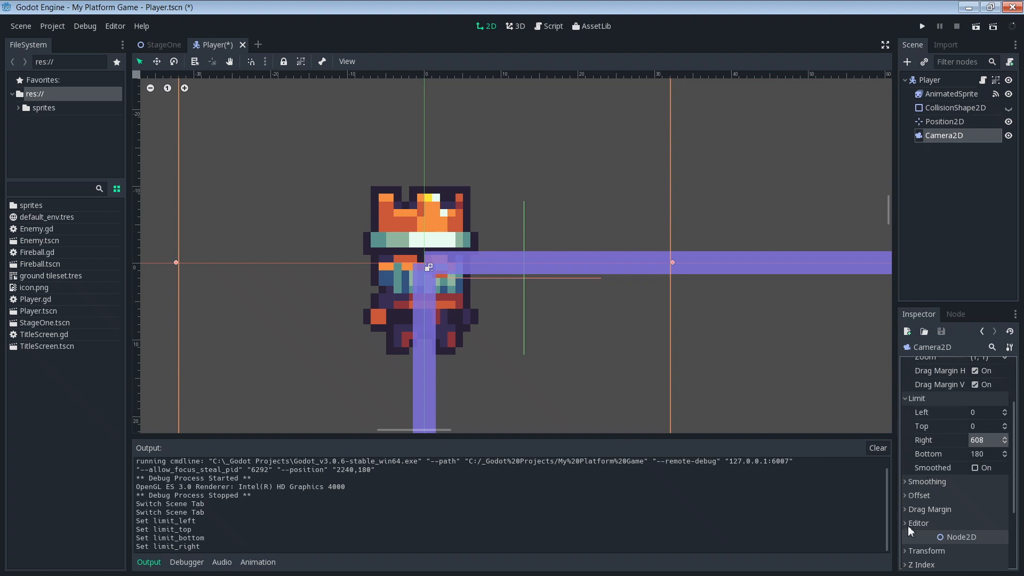
Turn on Draw Limits so the camera bounds show as a rectangle around the stage.
{"action": "scroll", "scroll_direction": "down", "scroll_amount": 3}
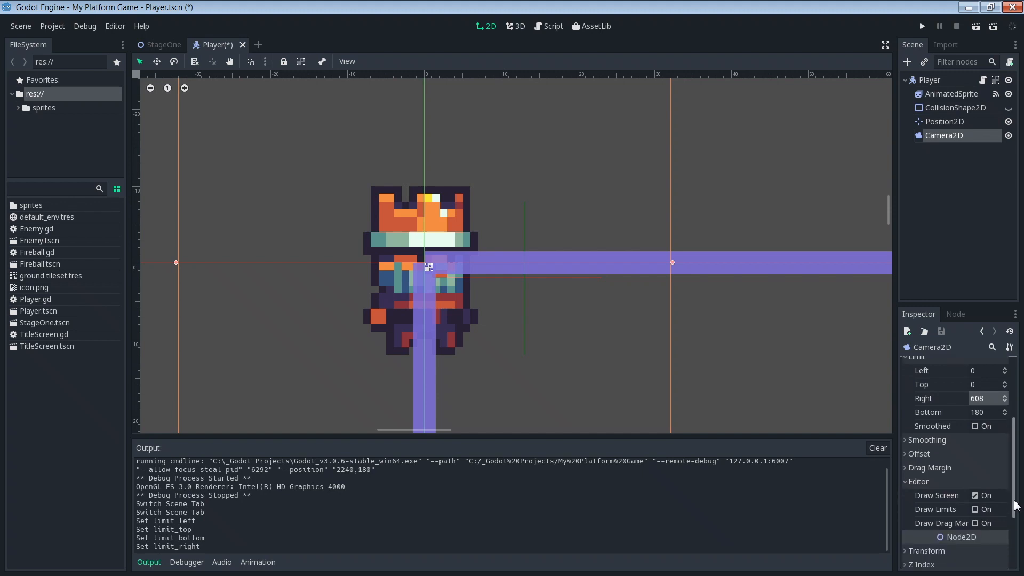
{"action": "left_click", "coordinate": [975, 494]}
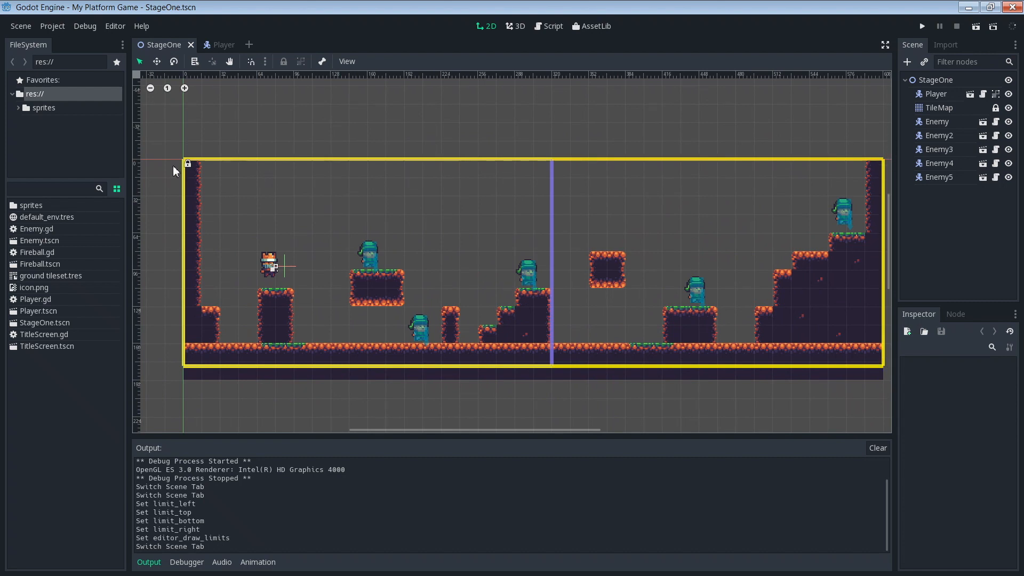
{"action": "mouse_move", "coordinate": [838, 372]}
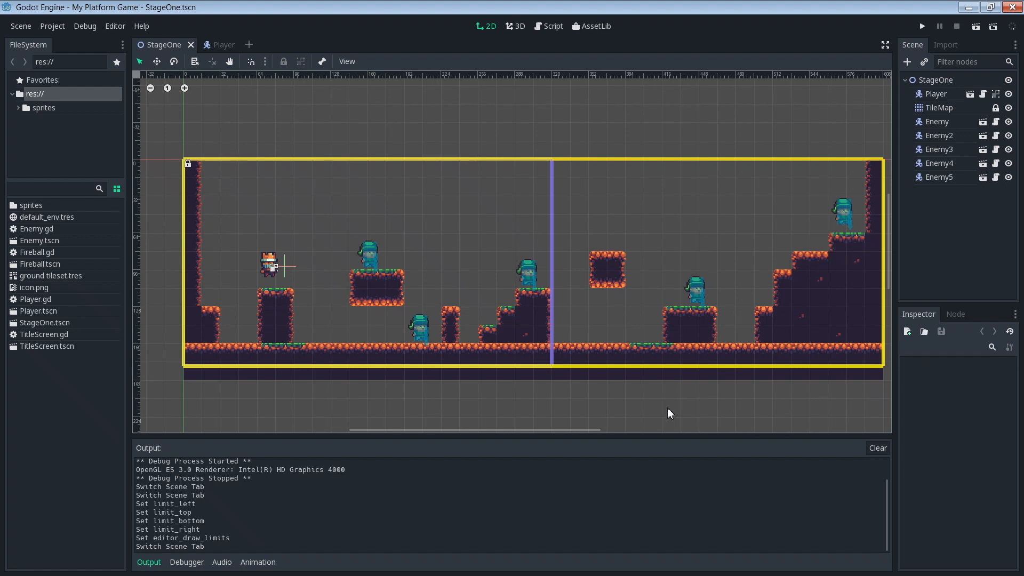
{"action": "mouse_move", "coordinate": [918, 41]}
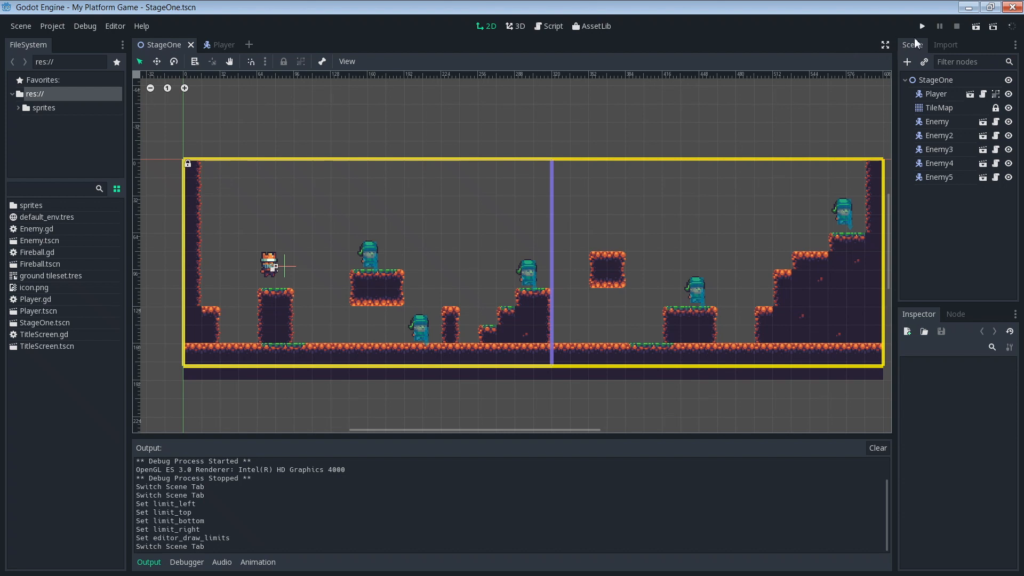
Run the game to verify the camera stays within the stage limits.
{"action": "left_click", "coordinate": [921, 25]}
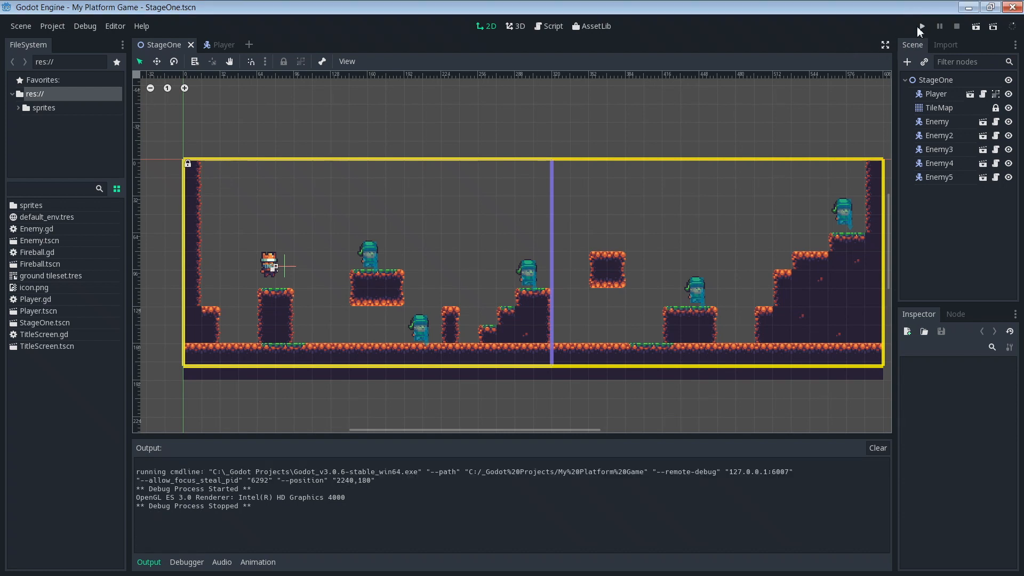
{"action": "left_click", "coordinate": [921, 26]}
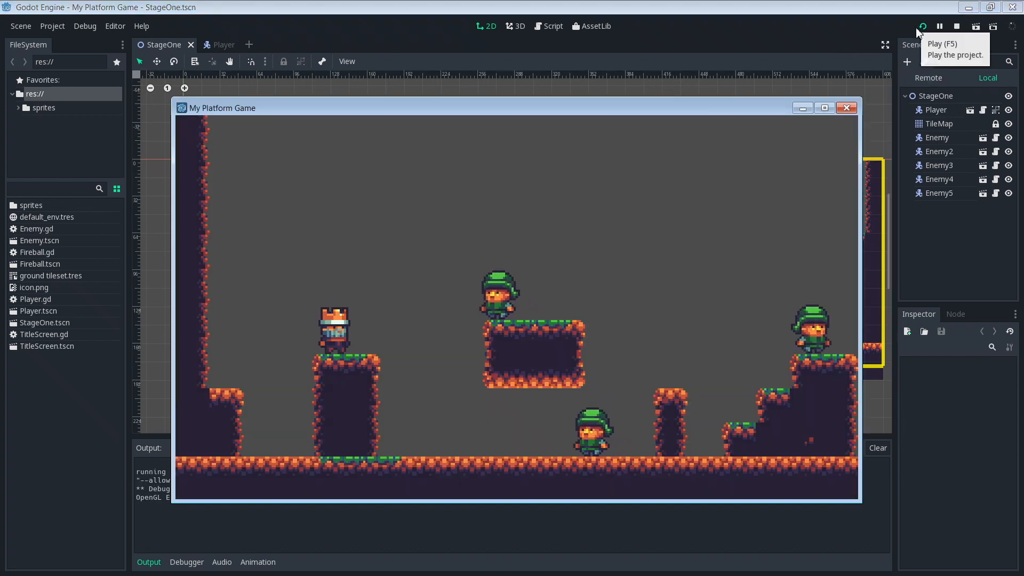